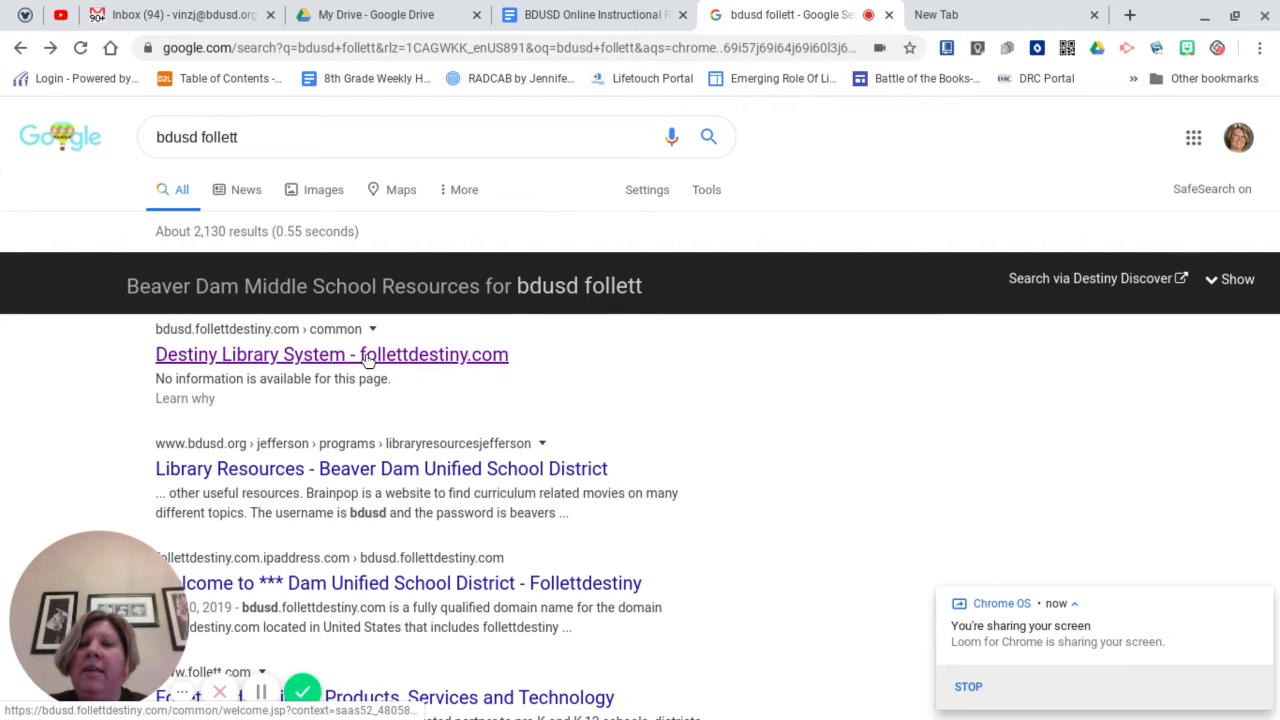
- Go to the Destiny Library System site from the search results
left_click(332, 354)
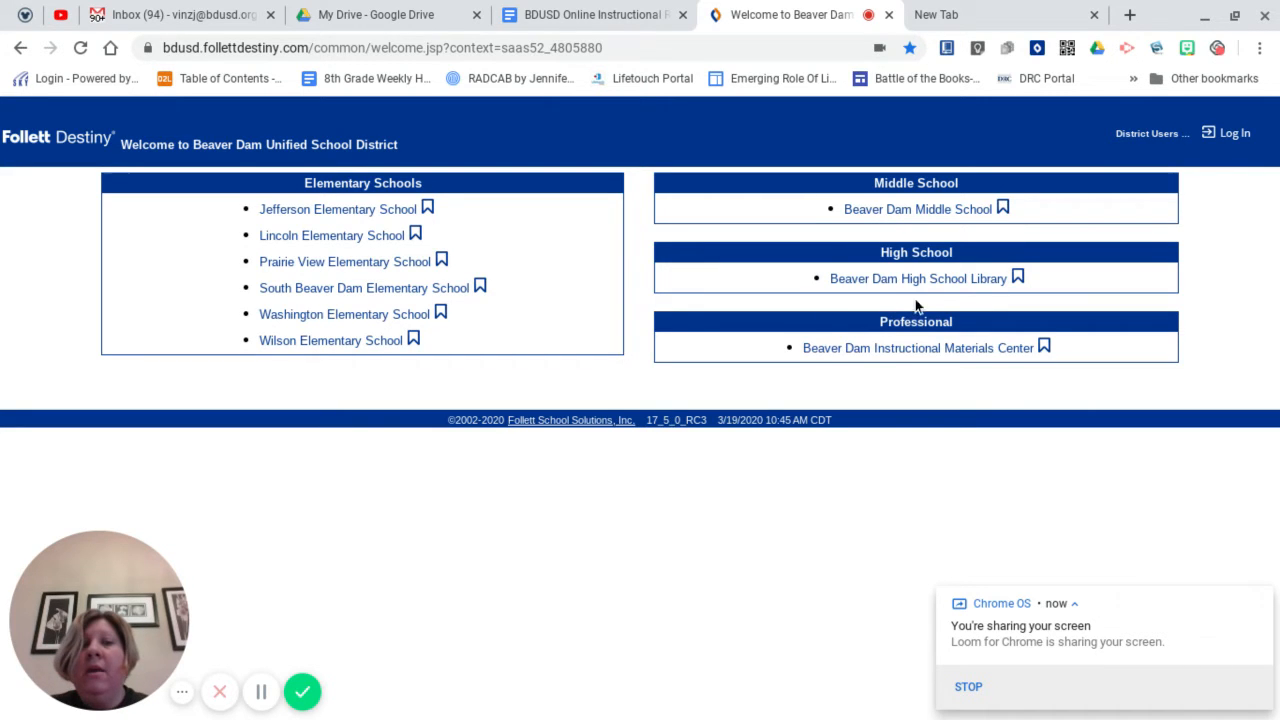
mouse_move(916, 278)
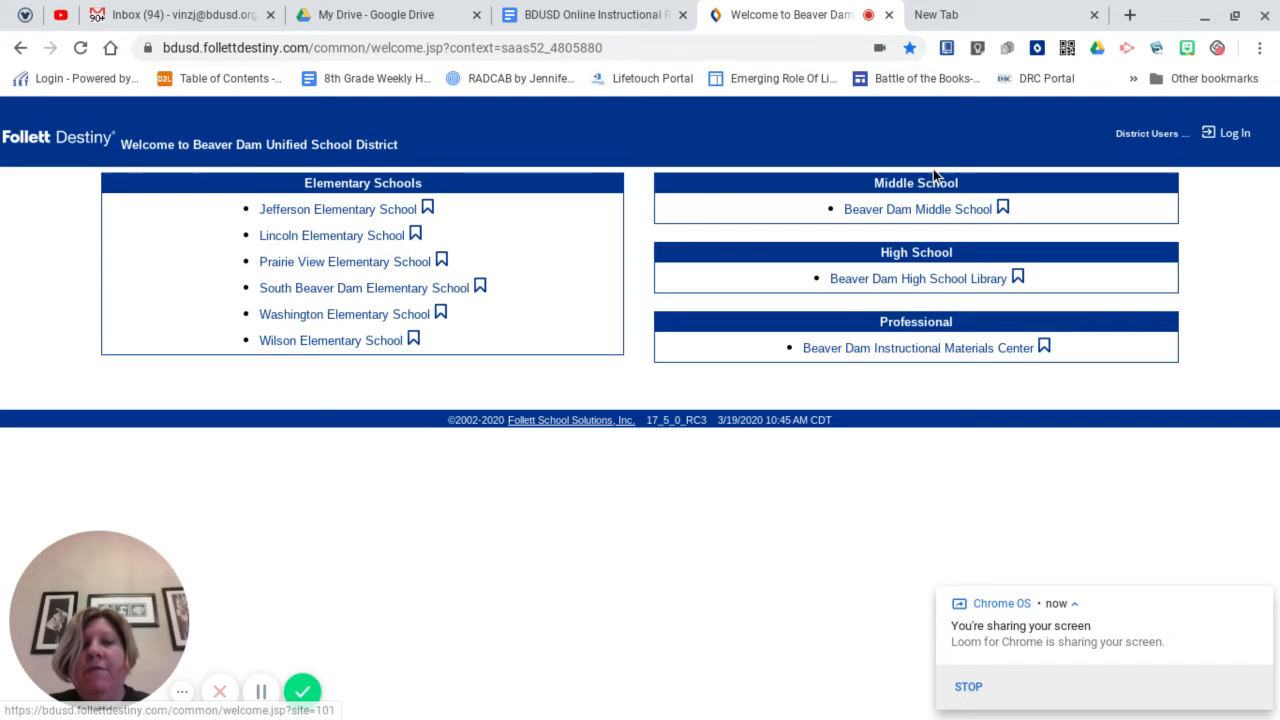
mouse_move(916, 210)
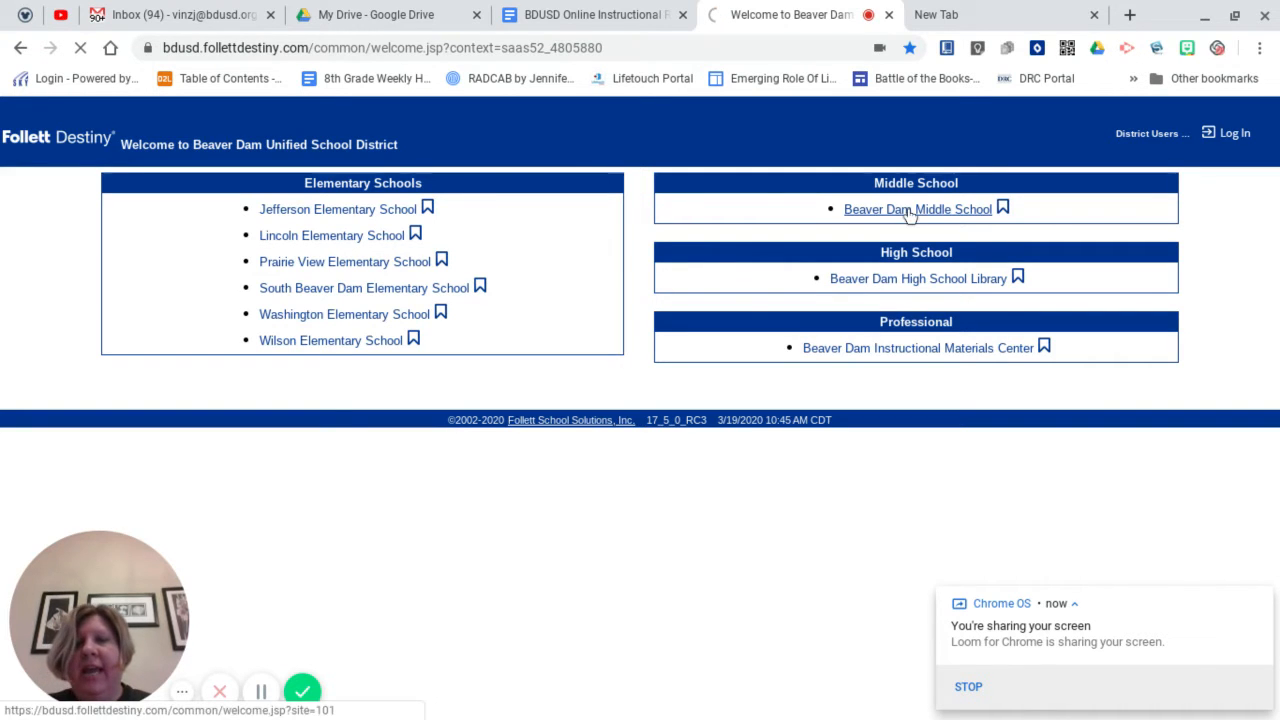
- Enter the Beaver Dam Middle School library and view its hours and resource links
left_click(916, 210)
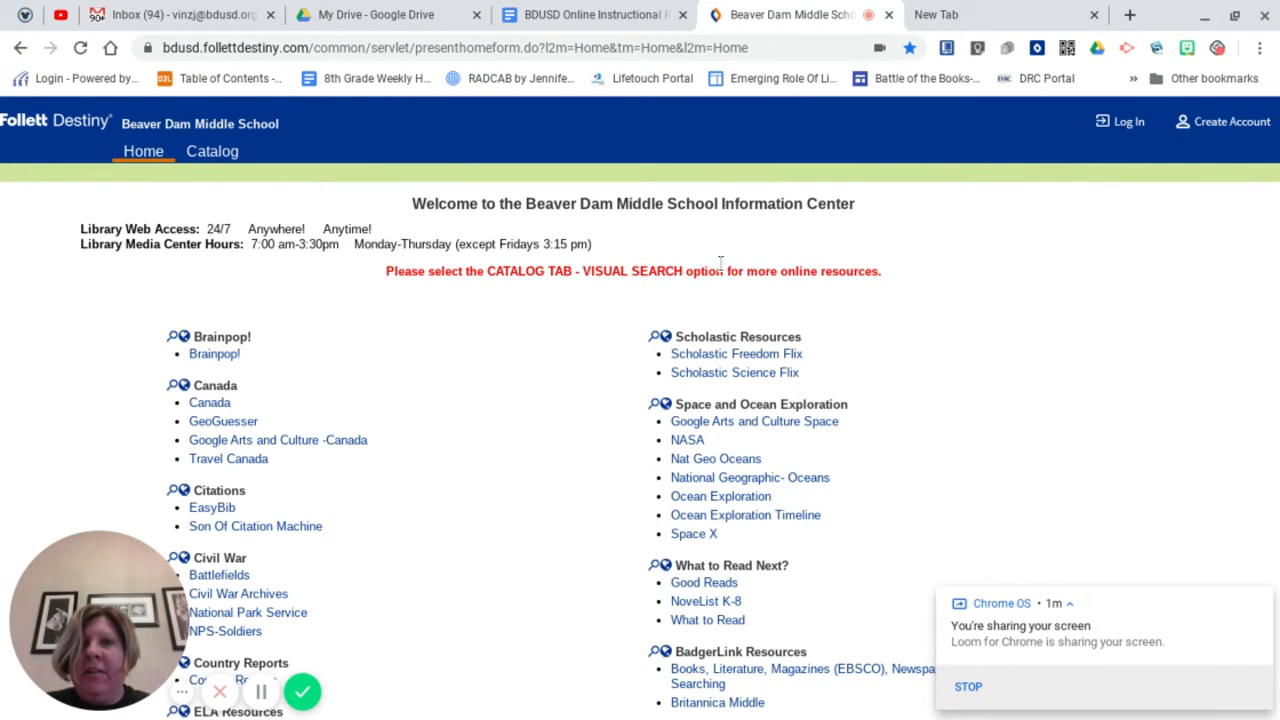
scroll("down", 3)
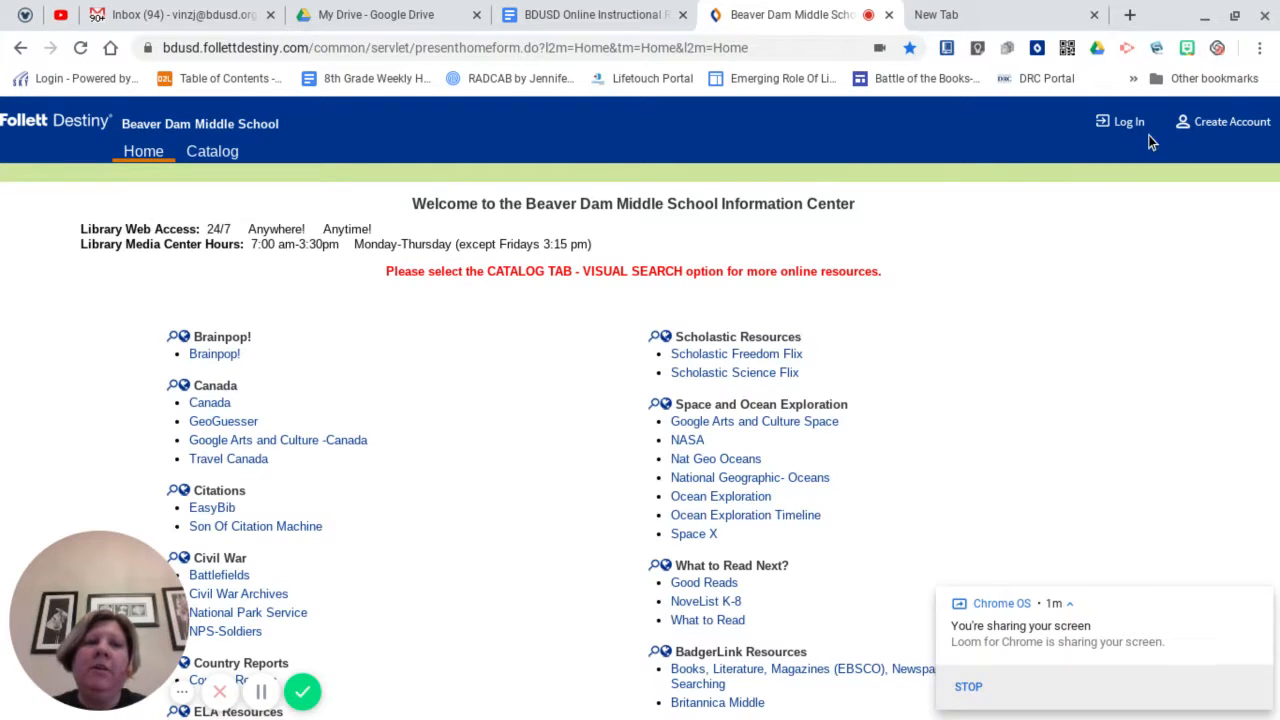
- Sign in to Destiny with the school Google account
left_click(1128, 122)
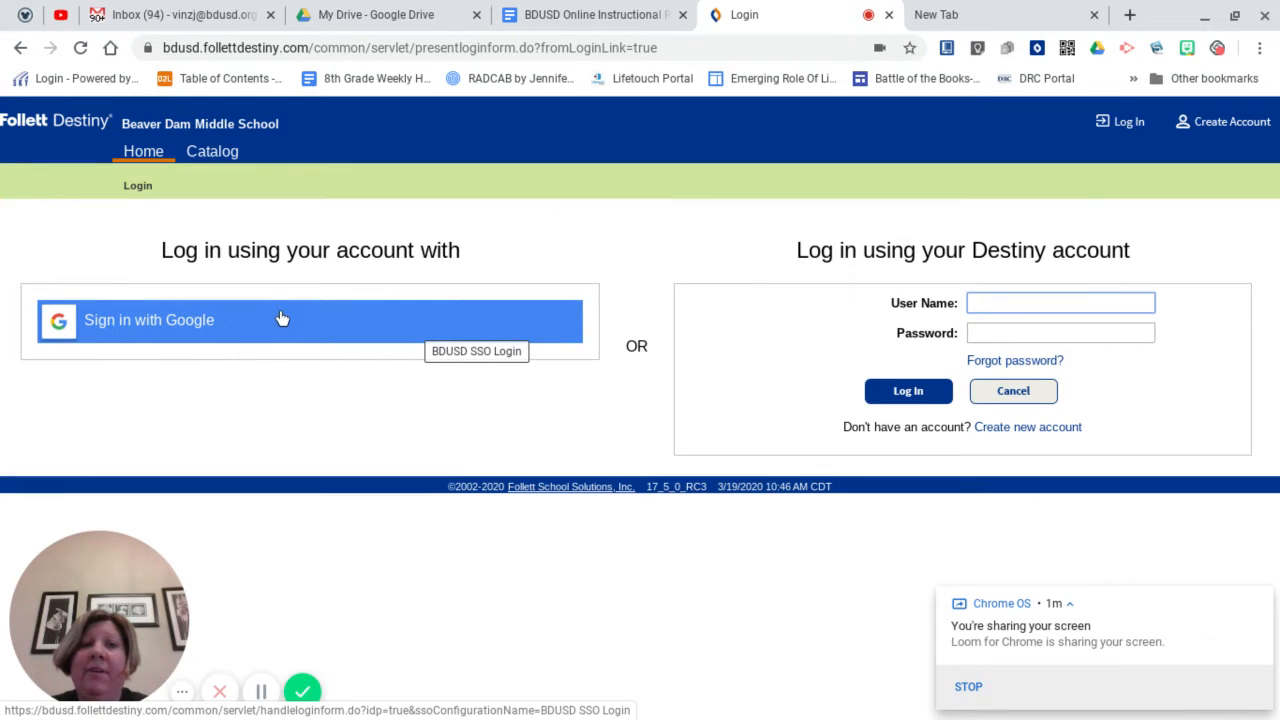
mouse_move(304, 320)
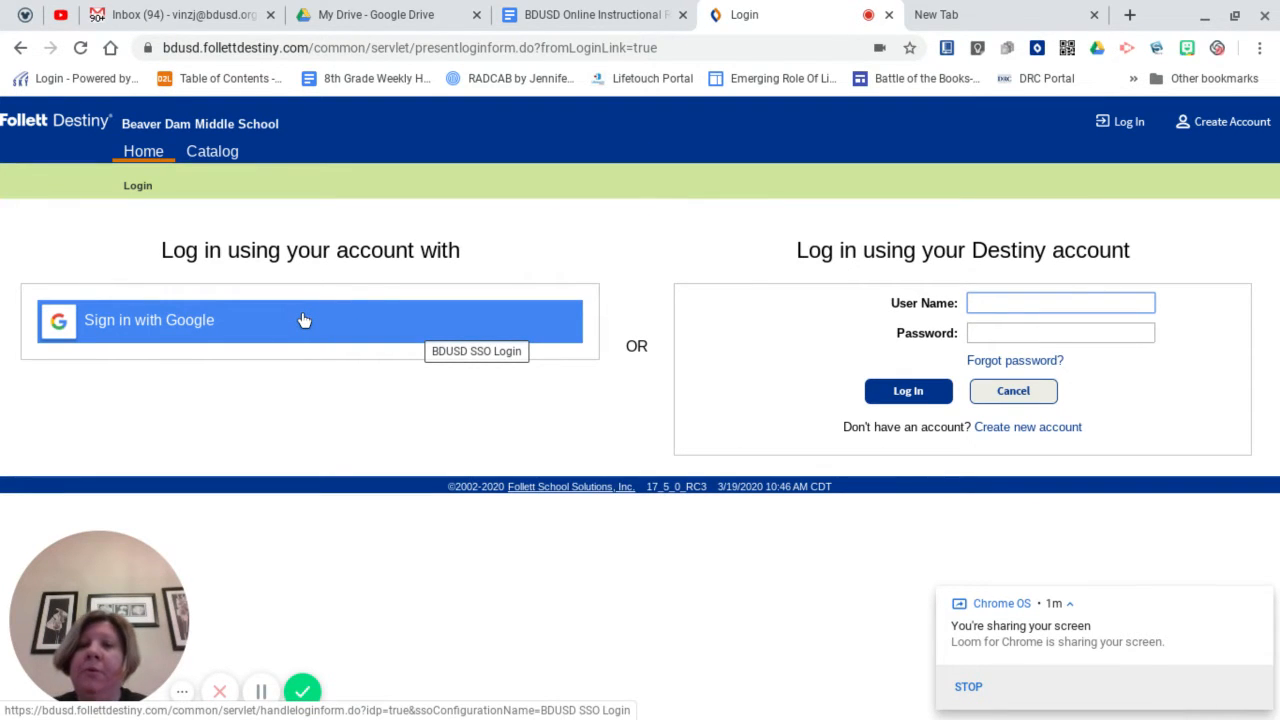
left_click(310, 320)
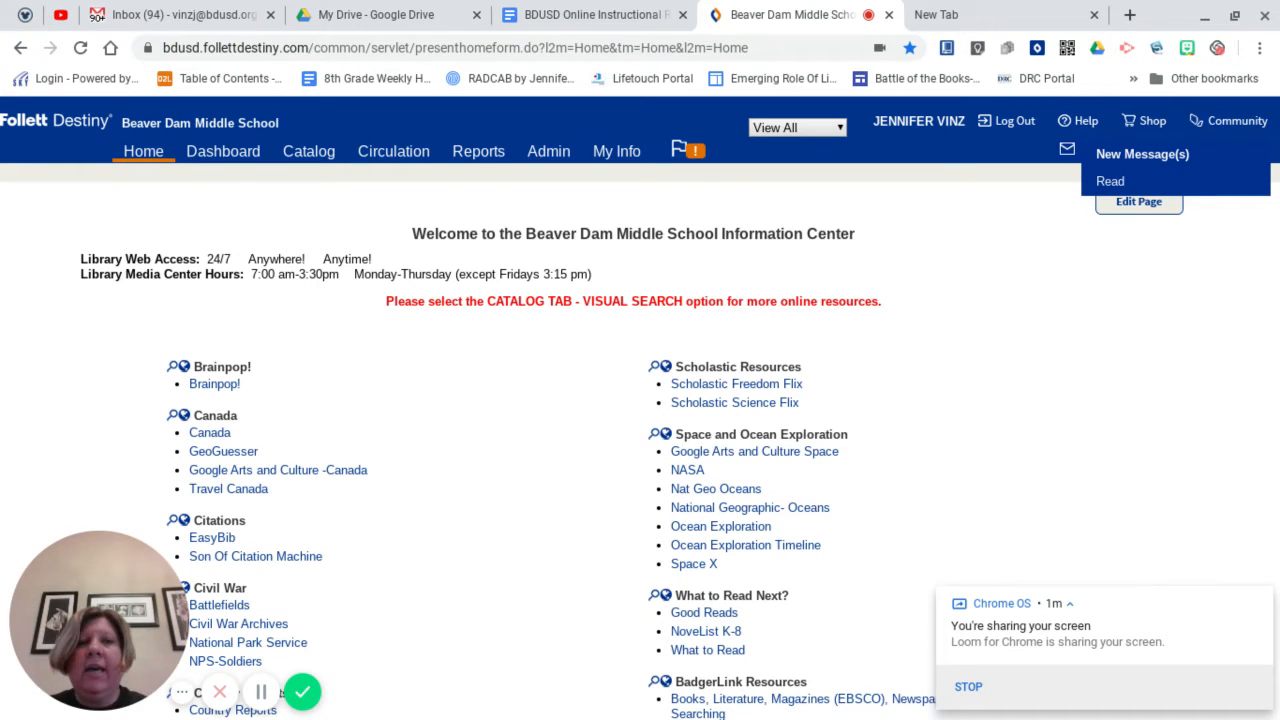
mouse_move(876, 186)
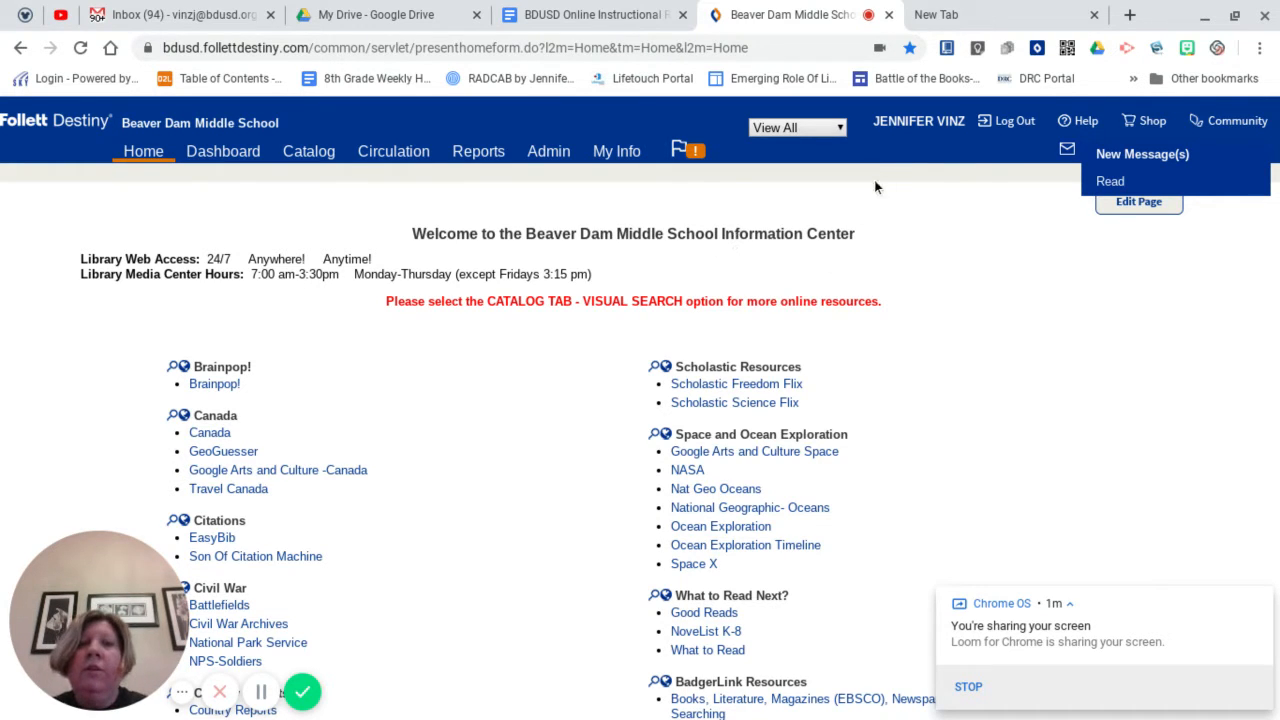
mouse_move(1218, 104)
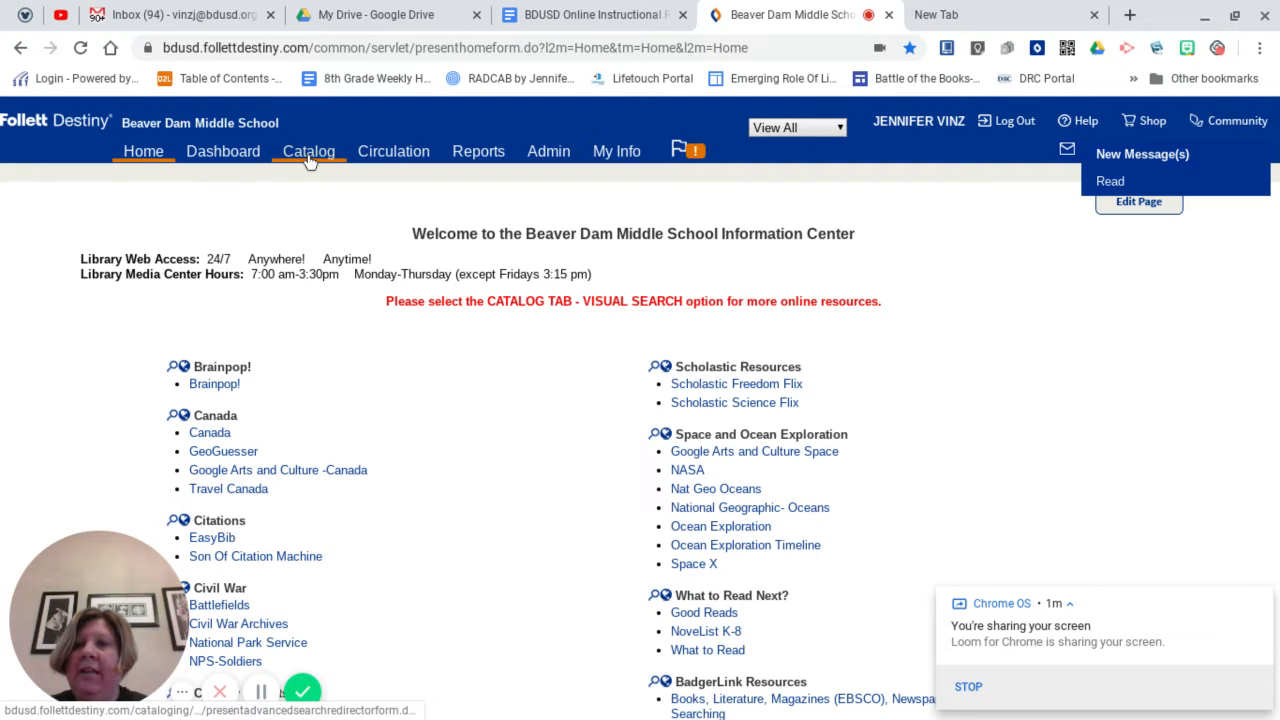
- Go to the Catalog's Library Search and launch Destiny Discover
left_click(308, 152)
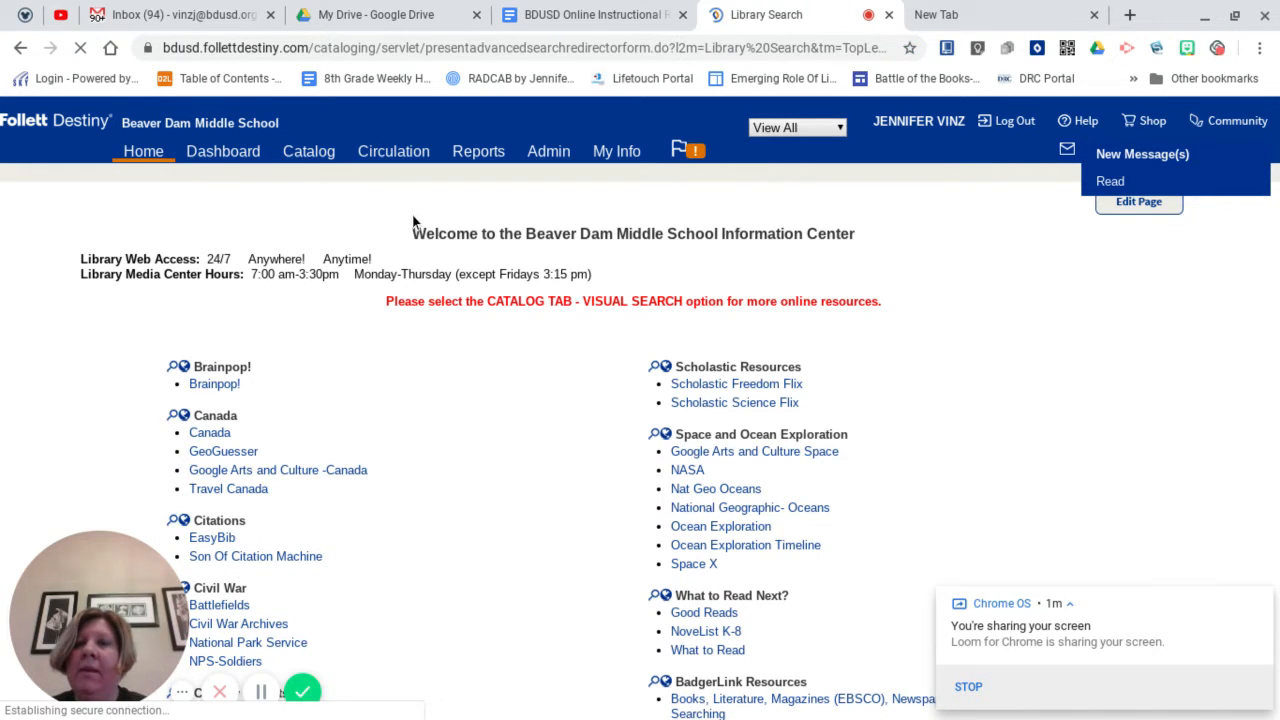
left_click(308, 152)
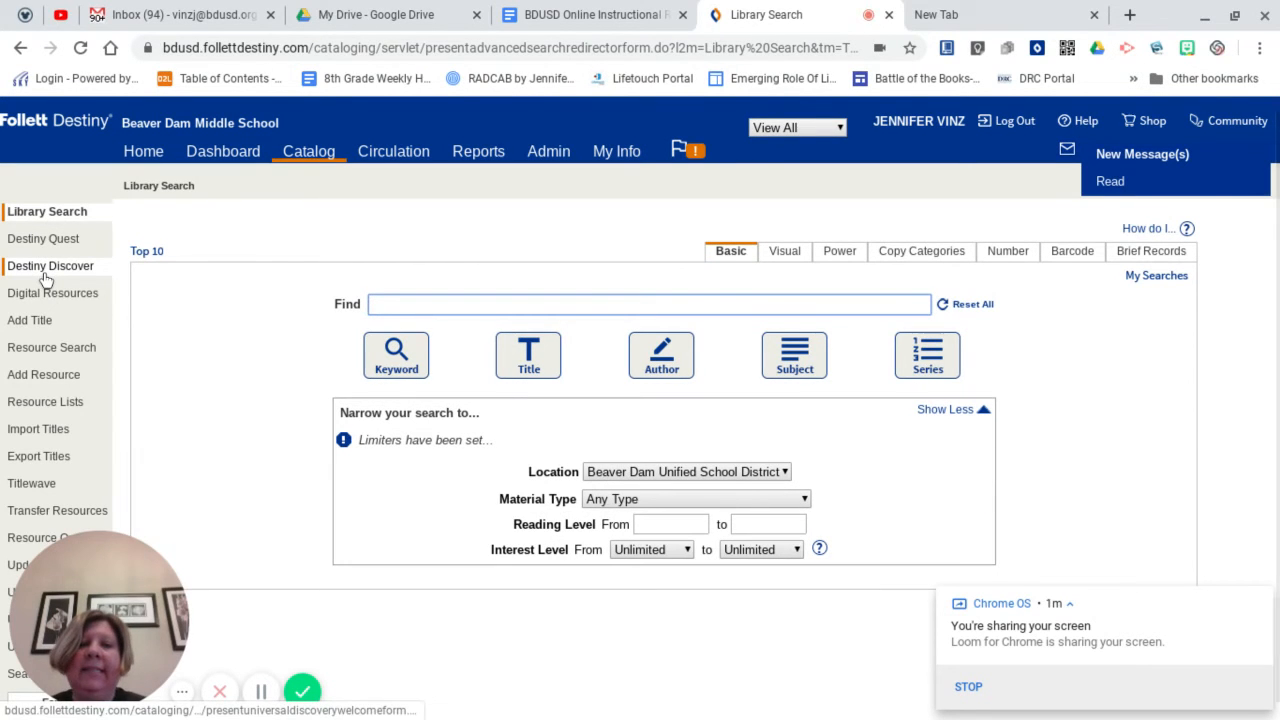
left_click(50, 264)
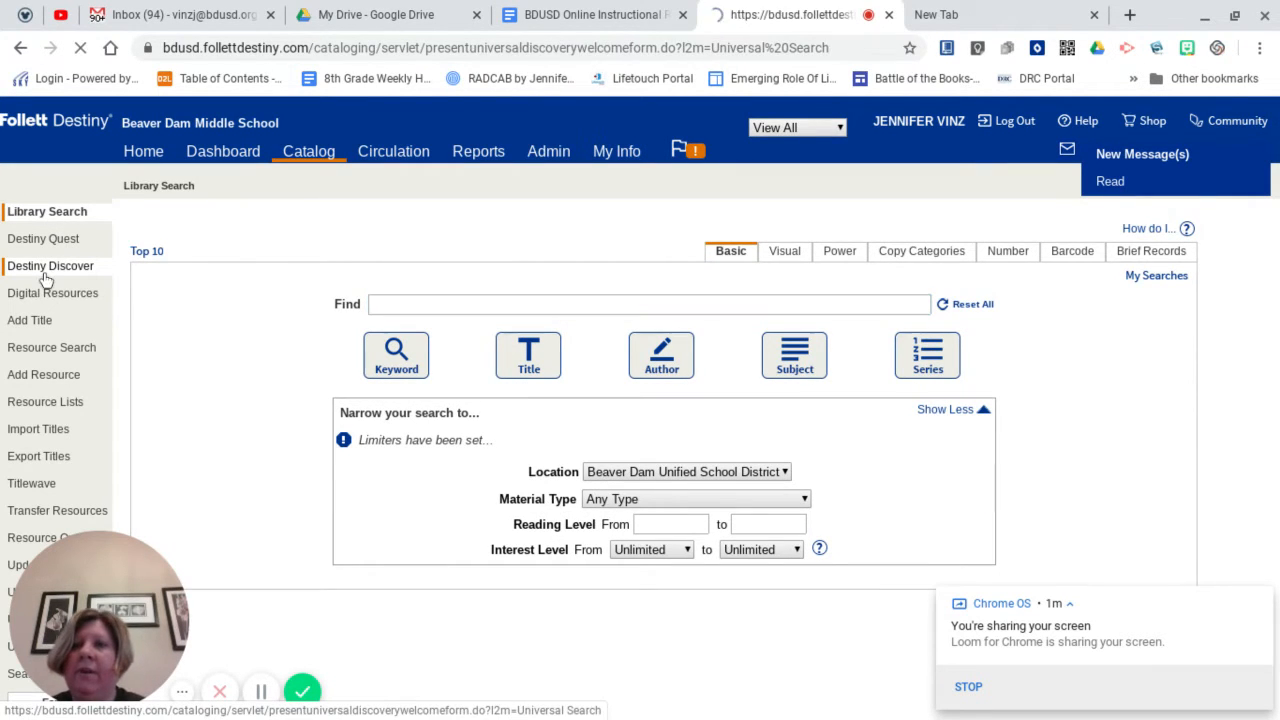
- Browse the Discover home page's Recently Added Books, Popular Titles and Lightbox rows
left_click(50, 264)
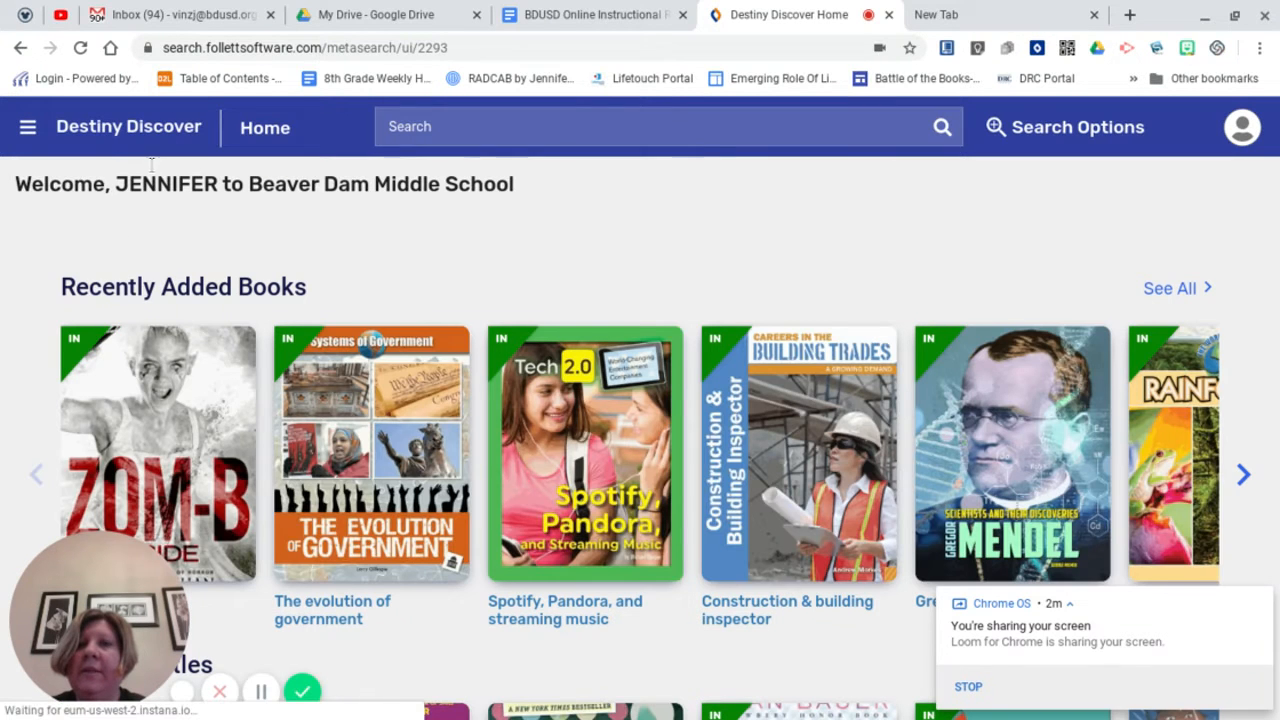
scroll("down", 3)
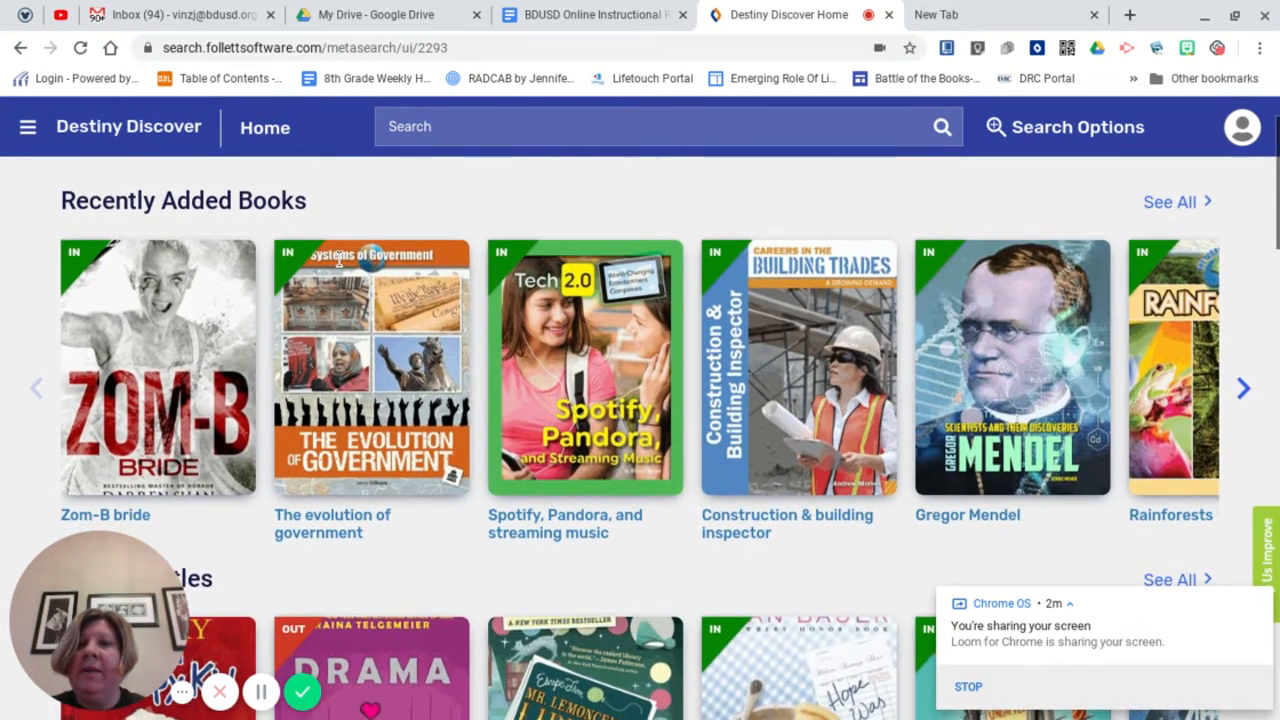
scroll("down", 3)
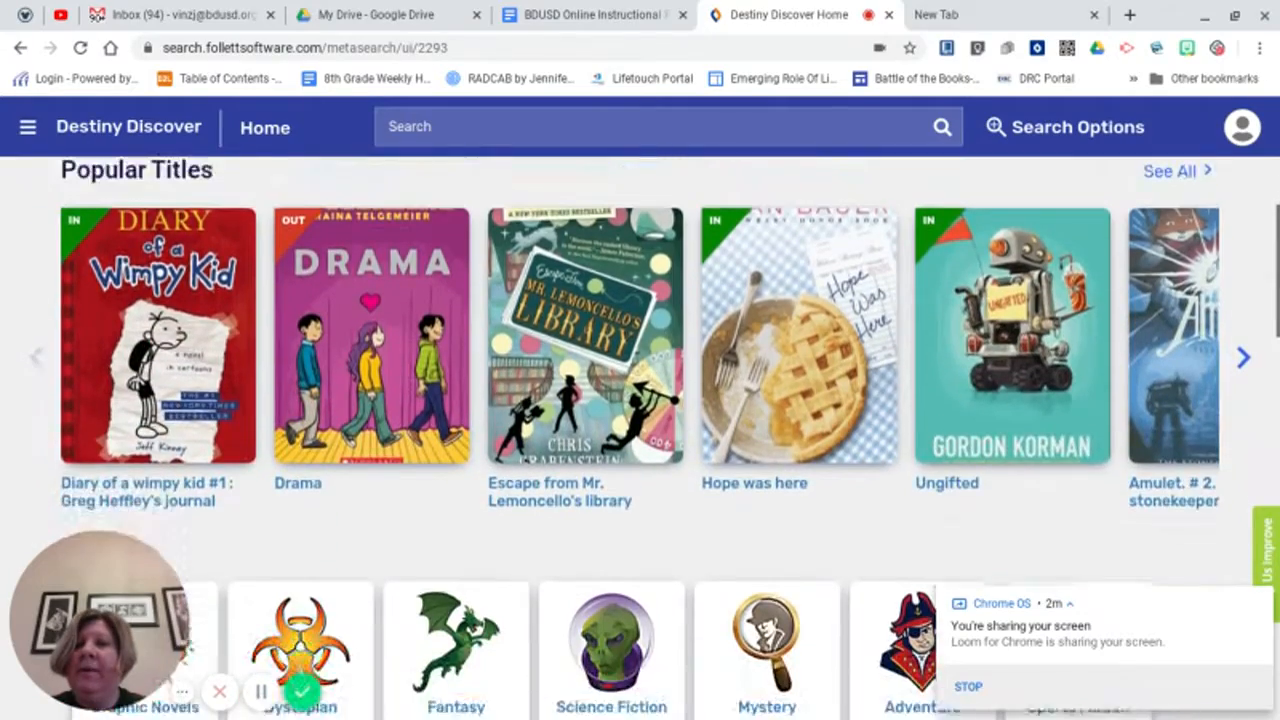
scroll("down", 3)
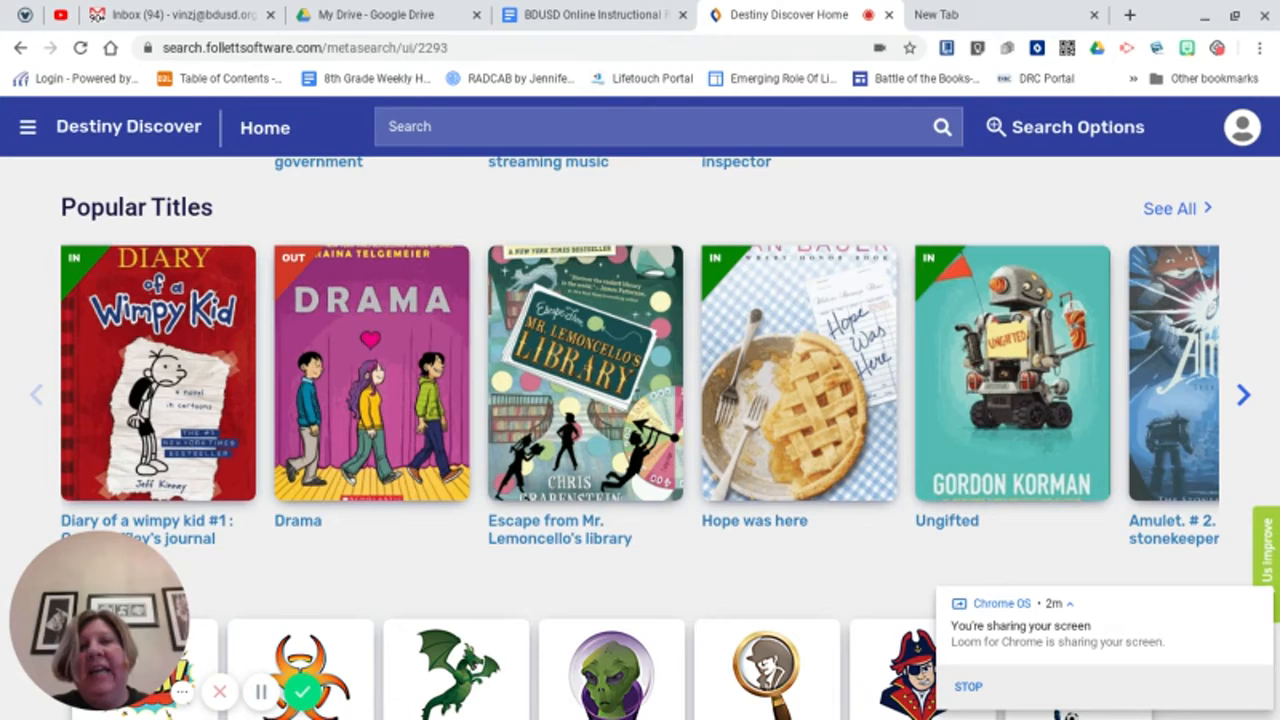
scroll("down", 3)
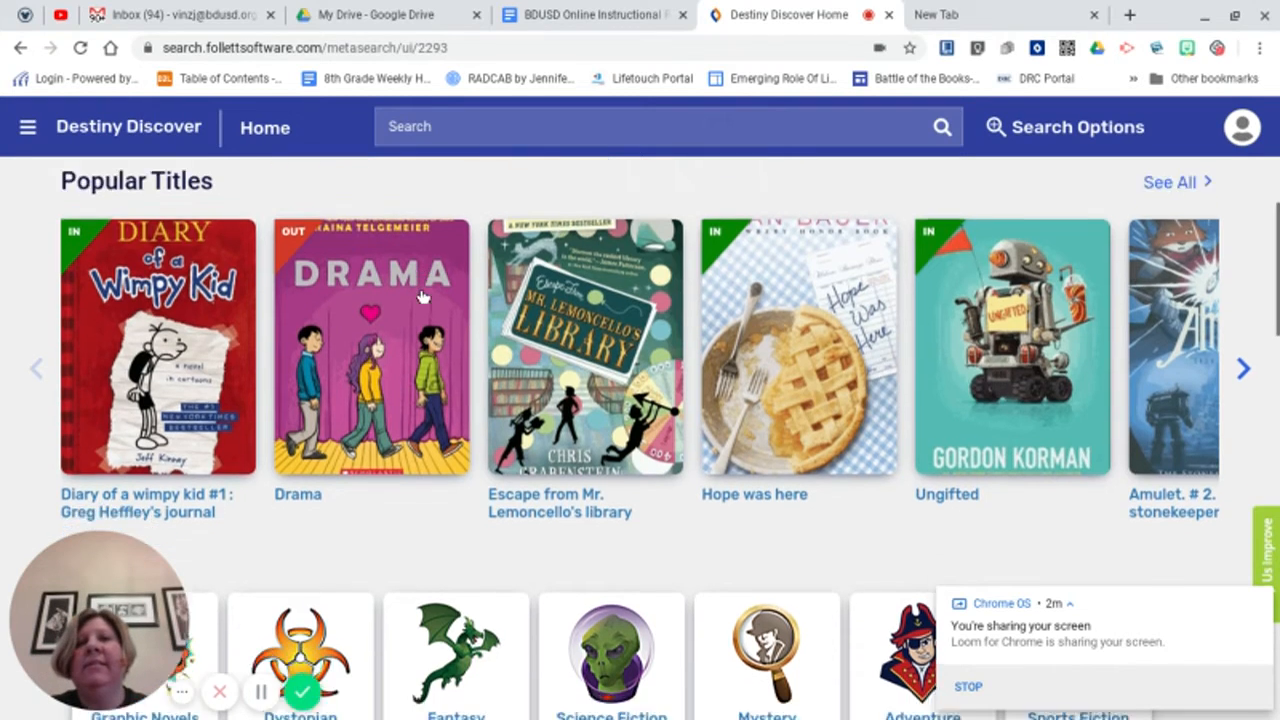
scroll("down", 3)
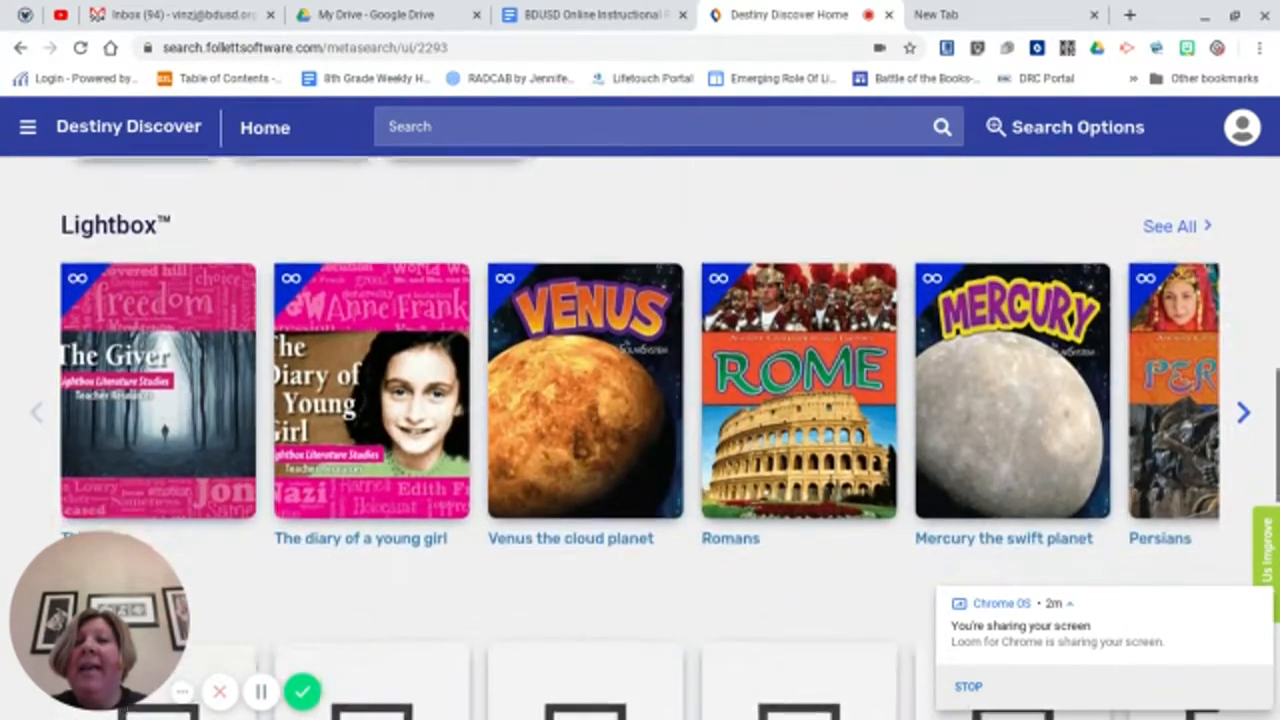
scroll("down", 3)
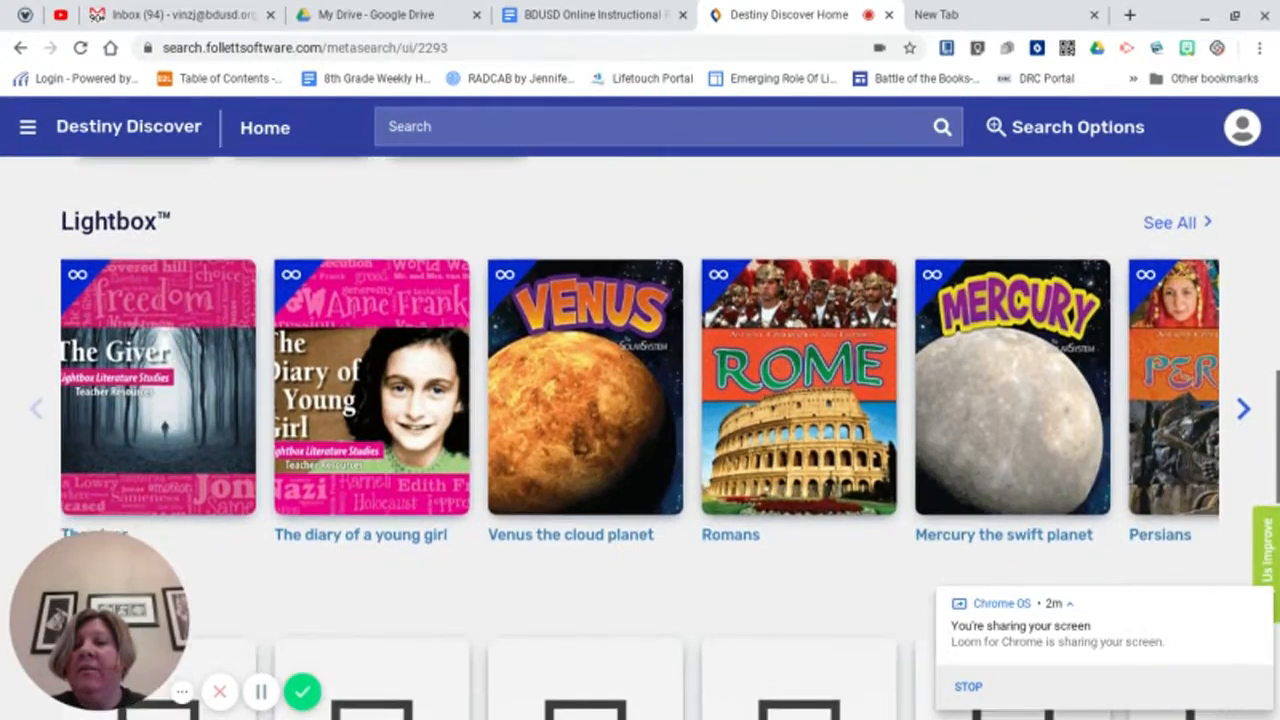
scroll("down", 3)
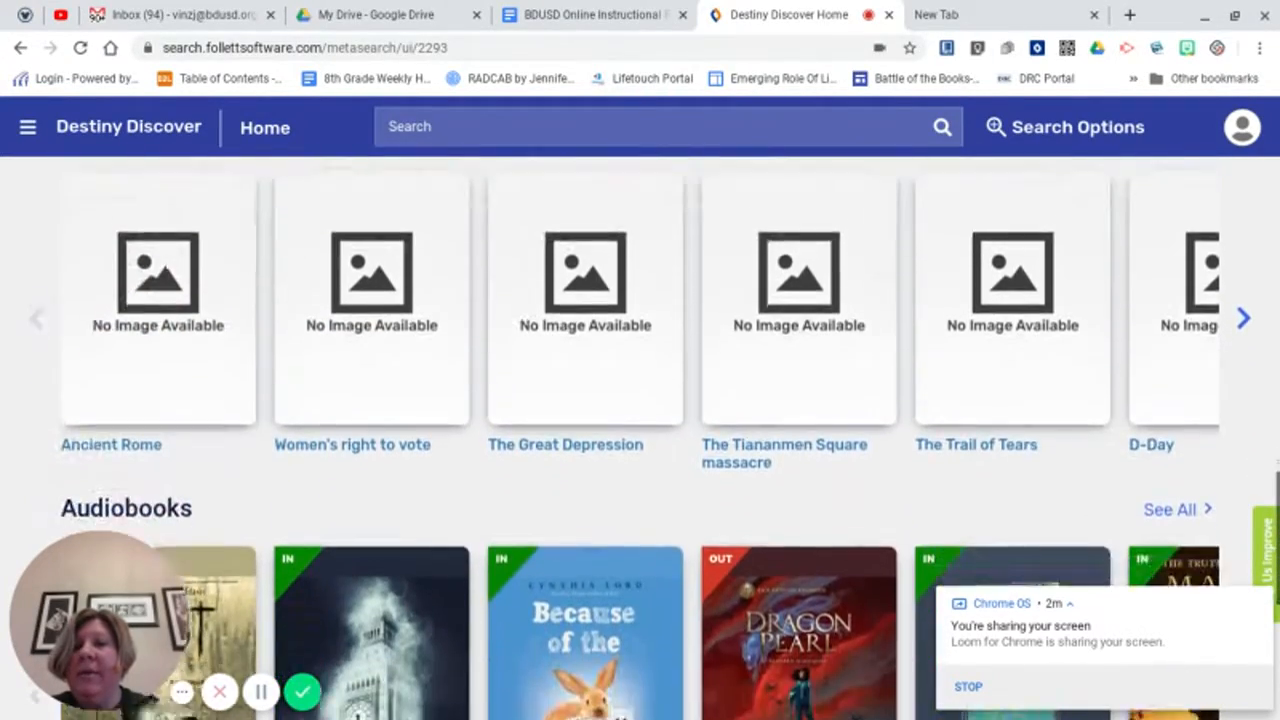
scroll("down", 3)
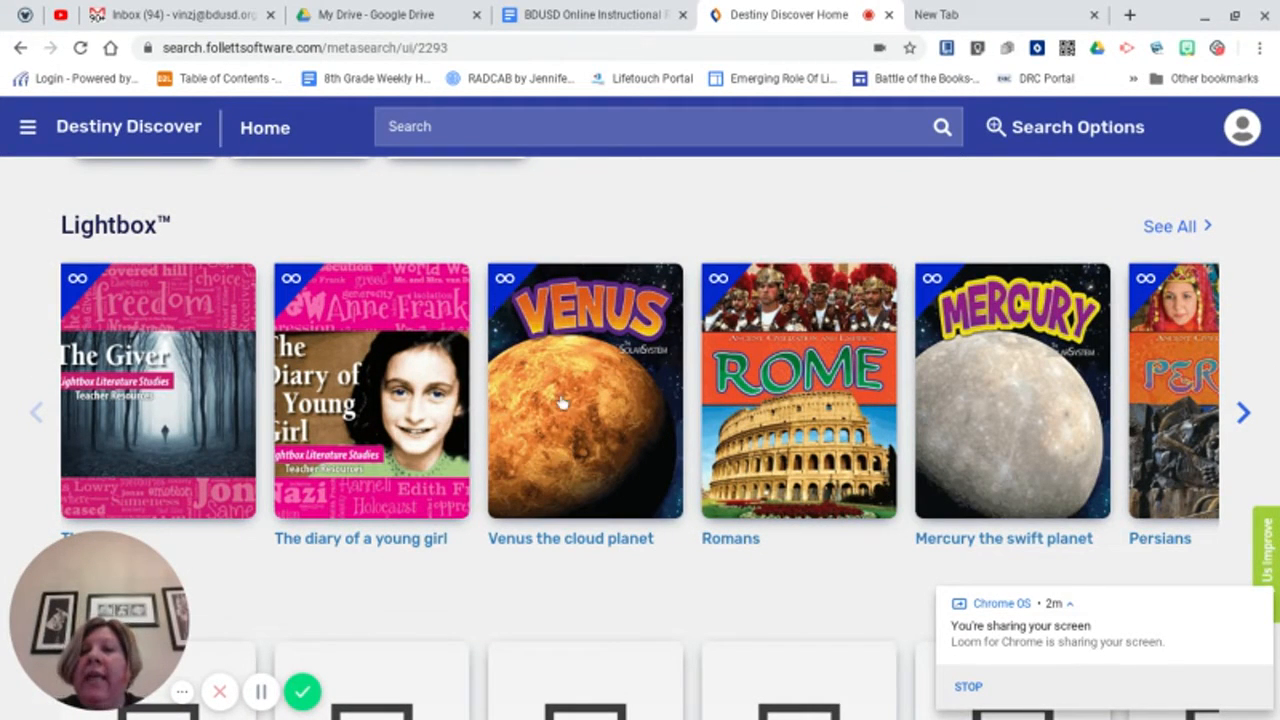
mouse_move(738, 298)
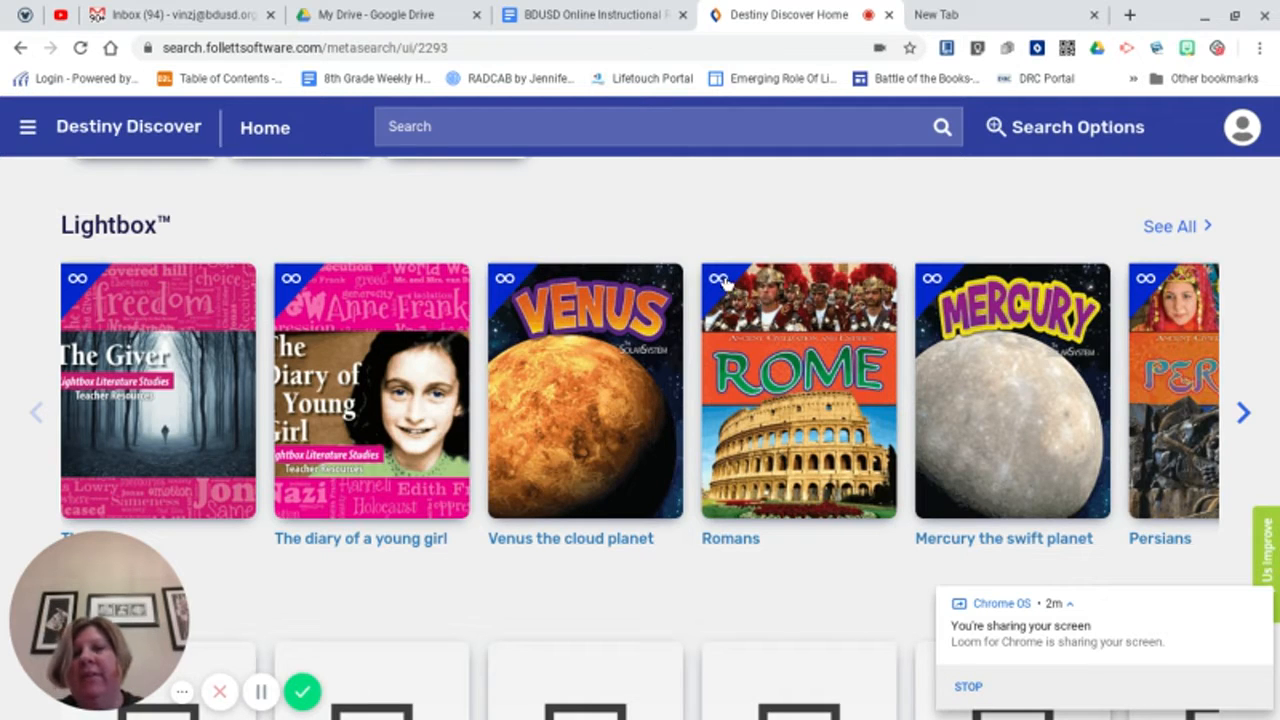
mouse_move(992, 410)
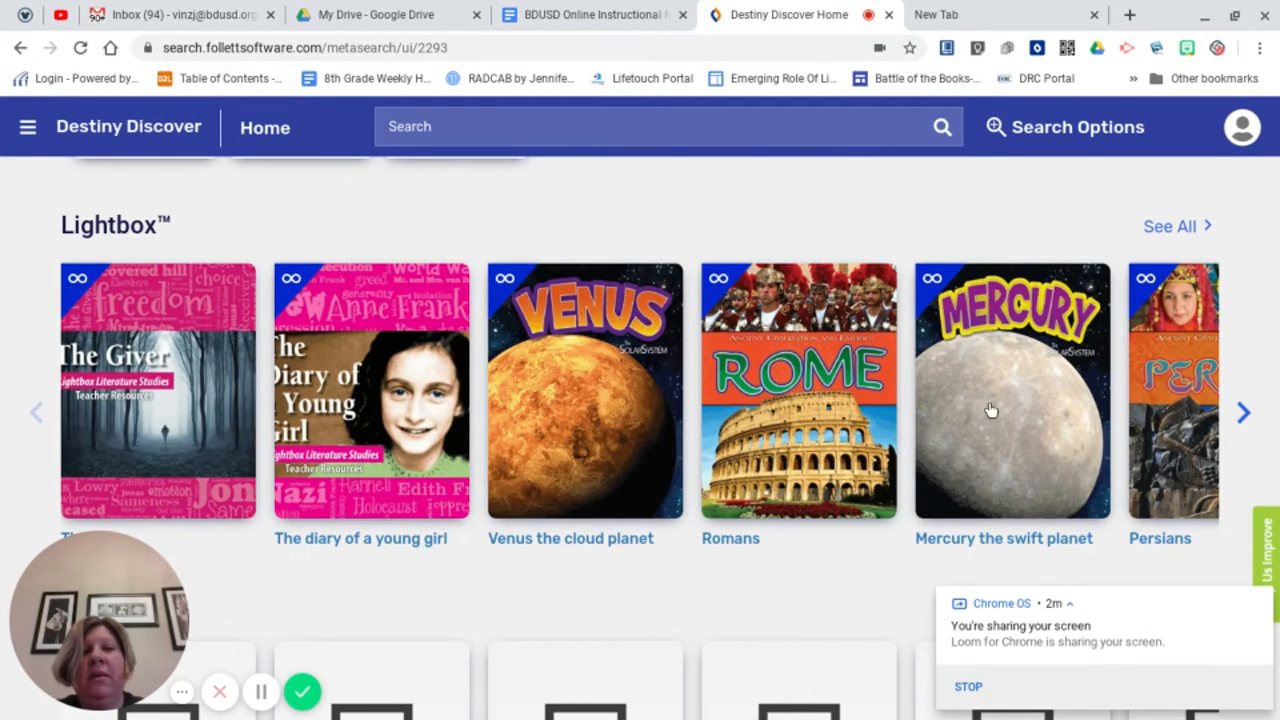
left_click(1244, 412)
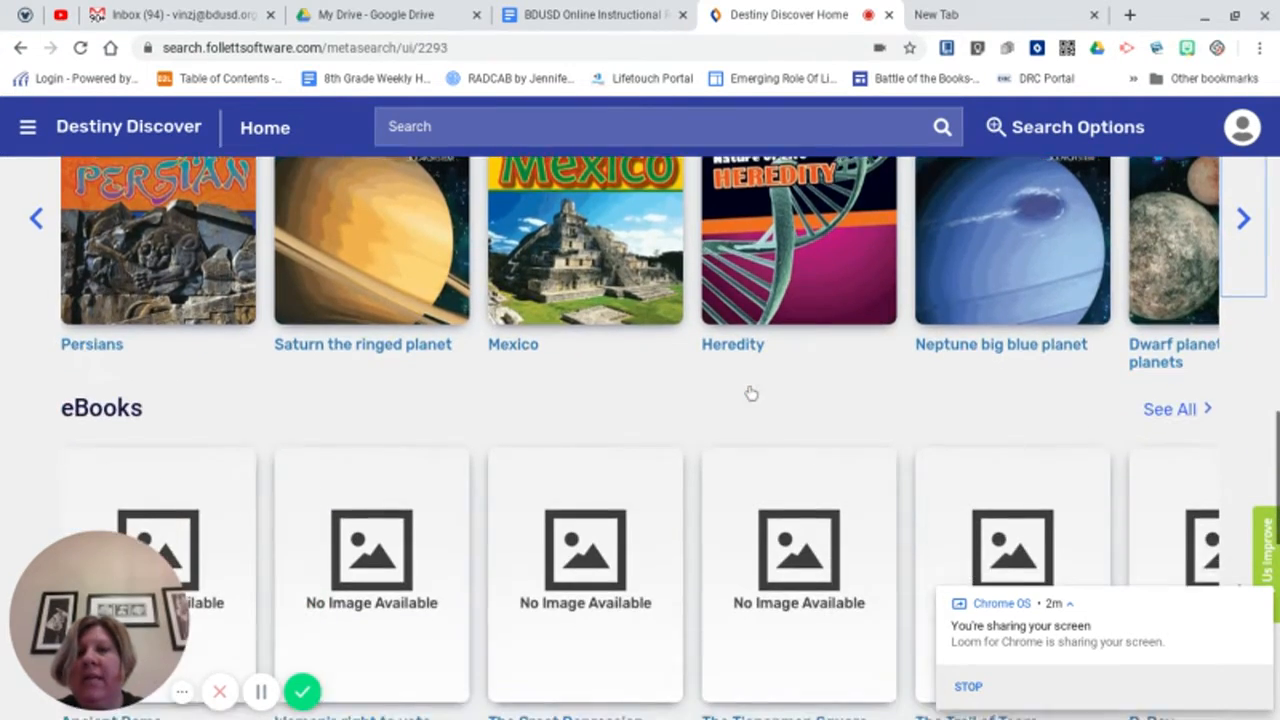
scroll("down", 3)
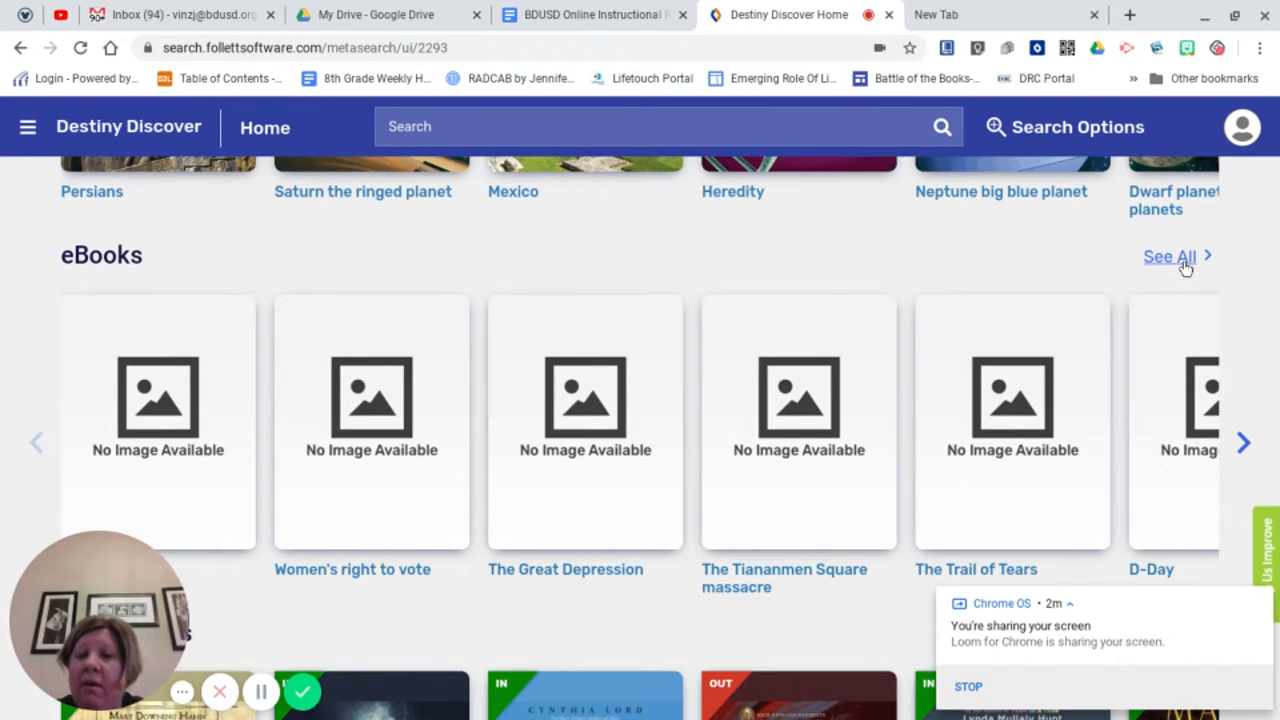
- Browse the full eBooks list of Cornerstones of Freedom titles, then return to the Discover home page
left_click(1168, 256)
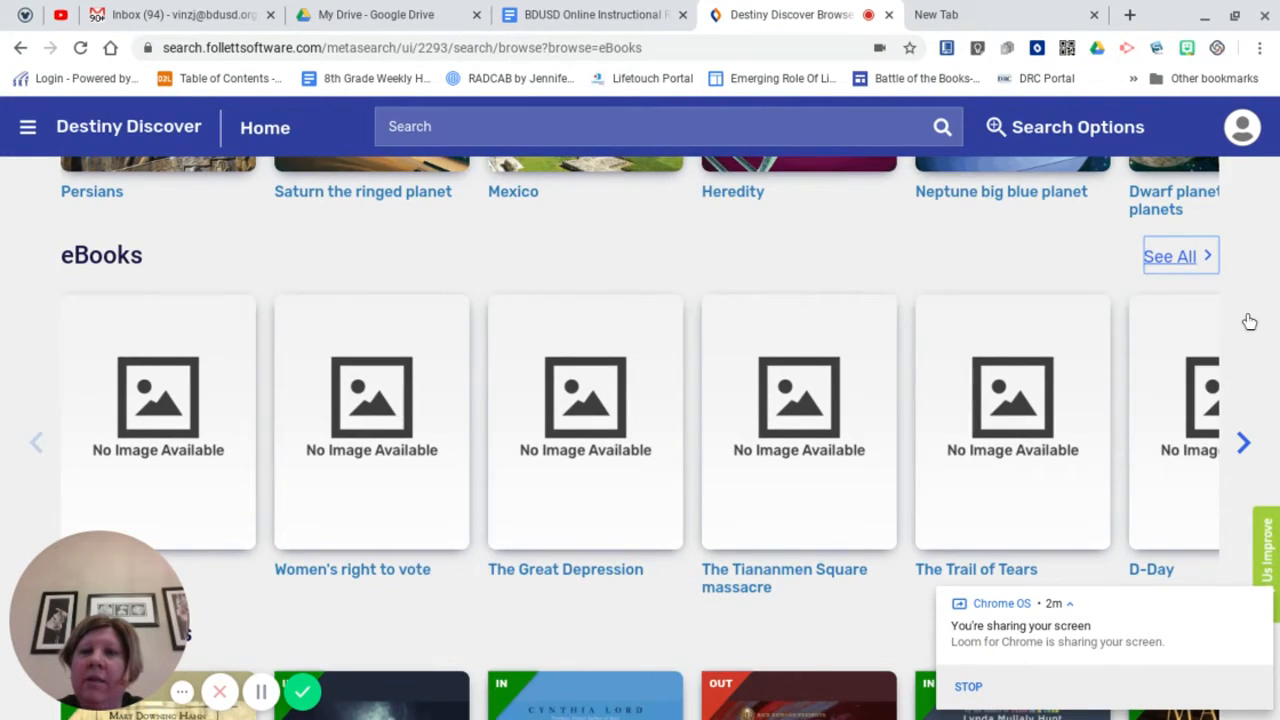
left_click(1180, 256)
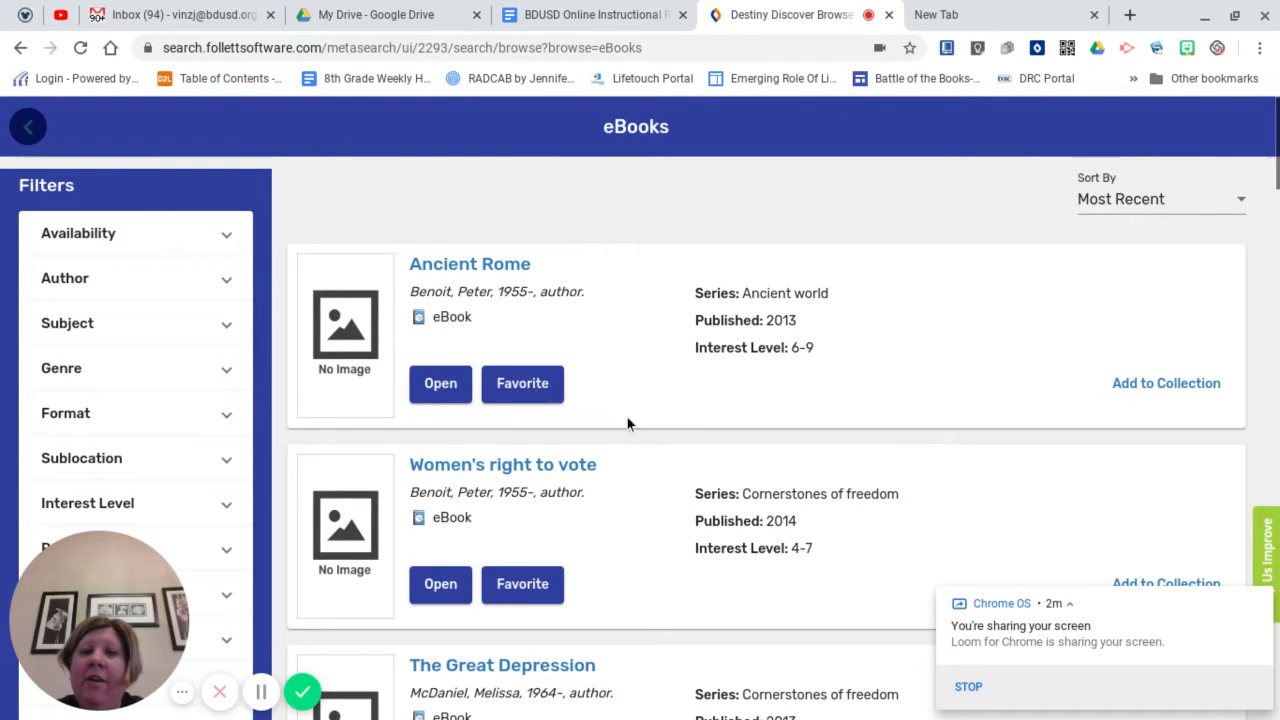
scroll("down", 3)
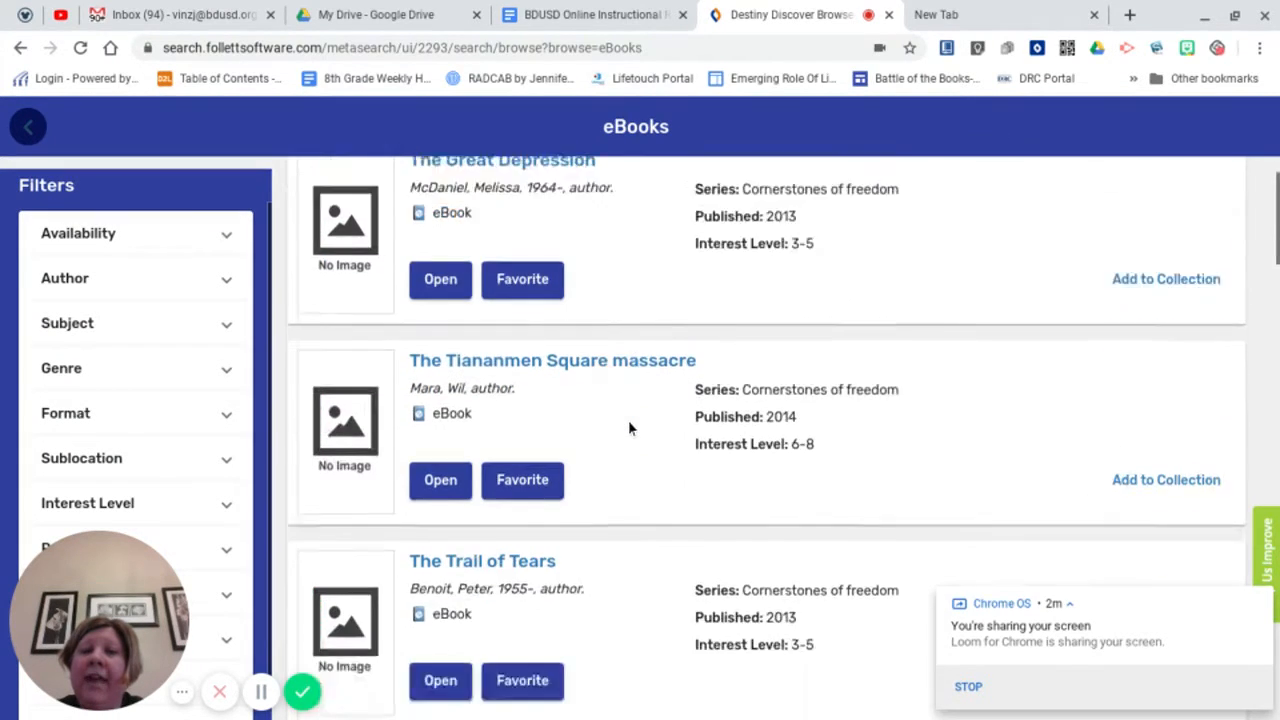
scroll("down", 3)
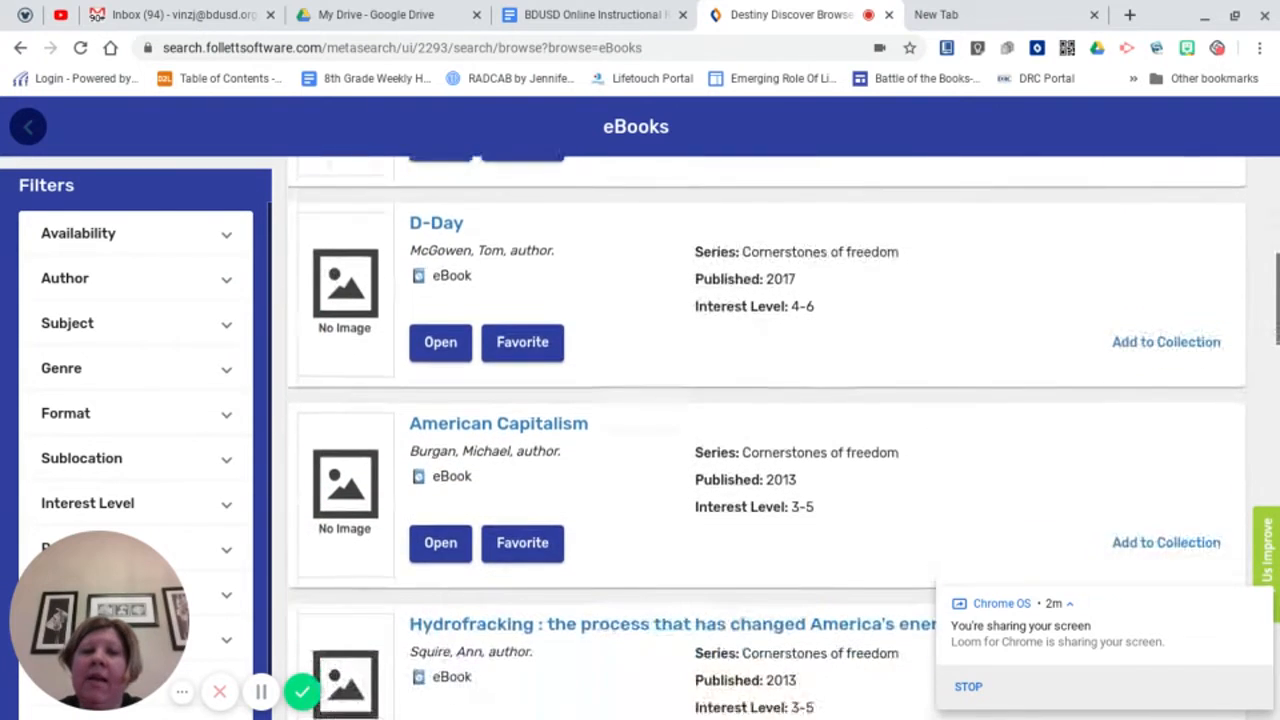
scroll("down", 3)
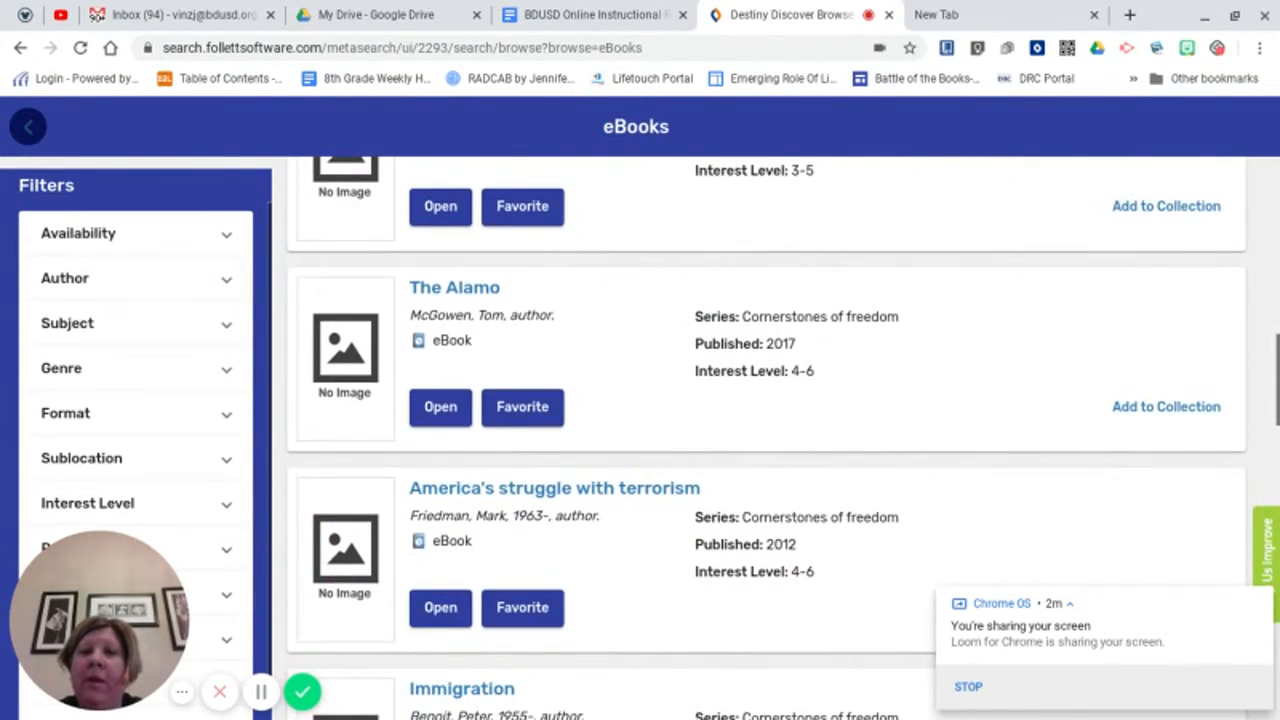
scroll("down", 3)
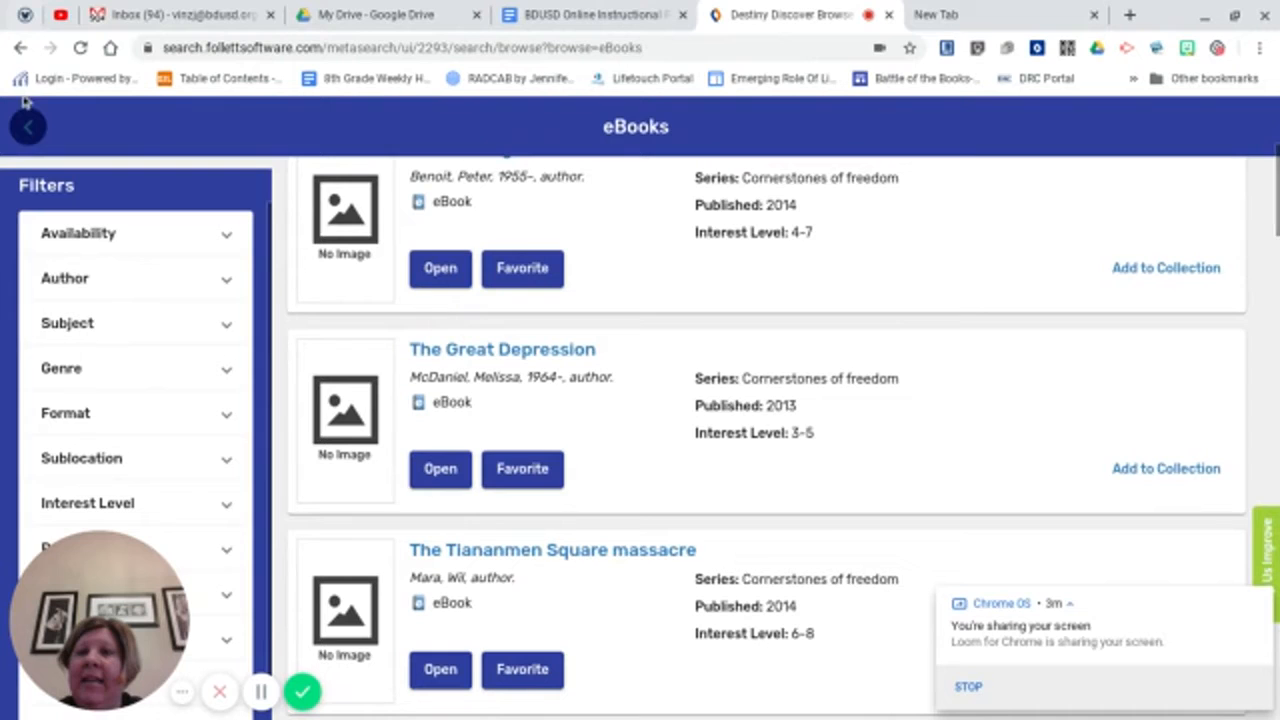
left_click(28, 124)
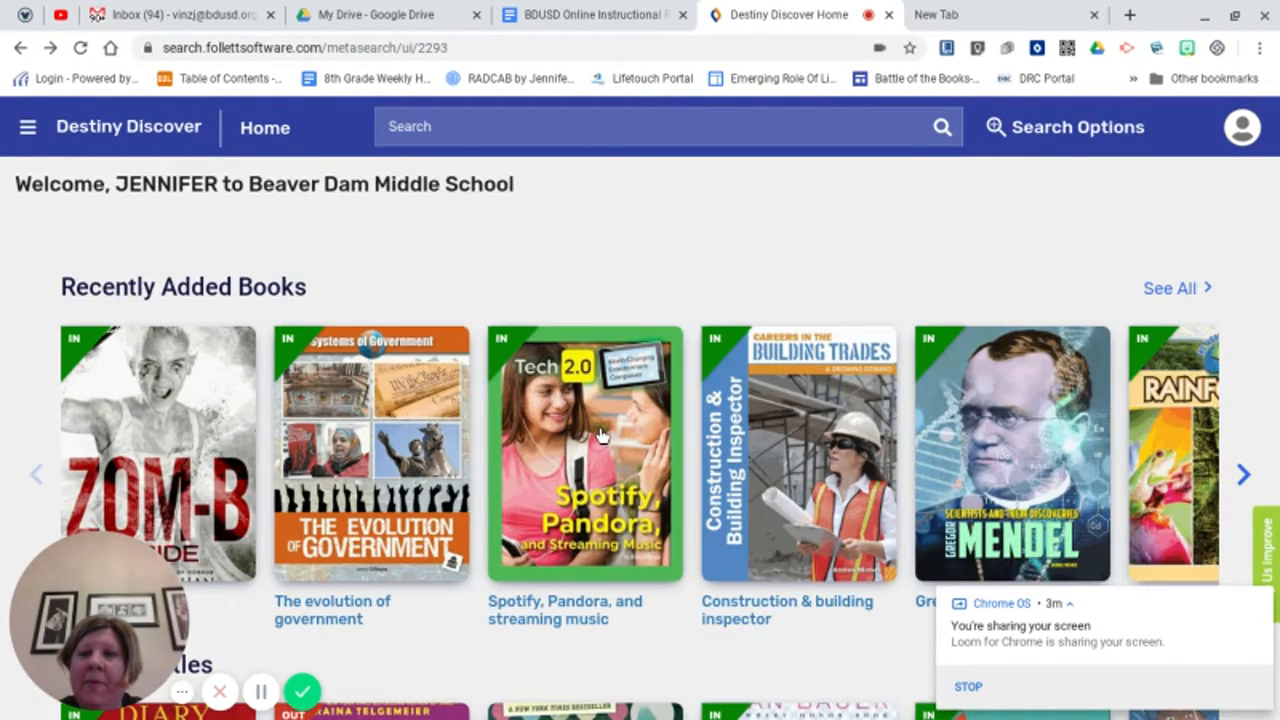
- Find Shouting at the Rain on the Audiobooks shelf and view its details
scroll("down", 3)
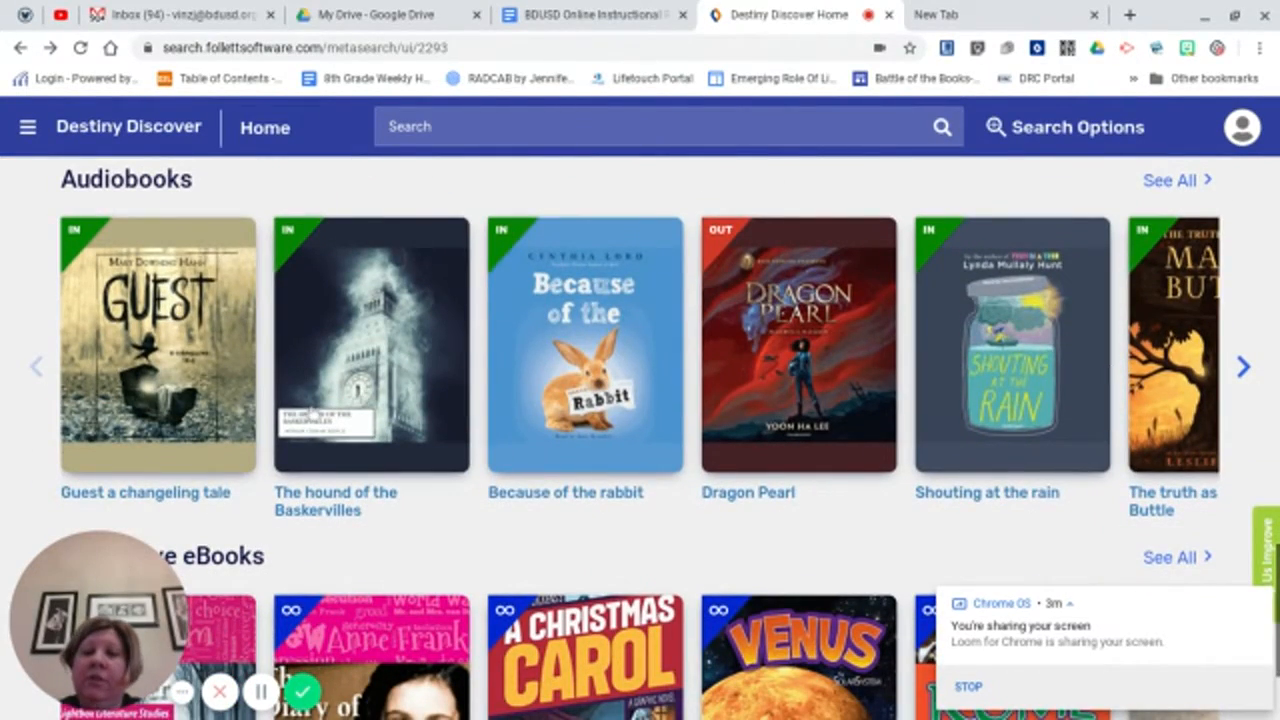
scroll("down", 3)
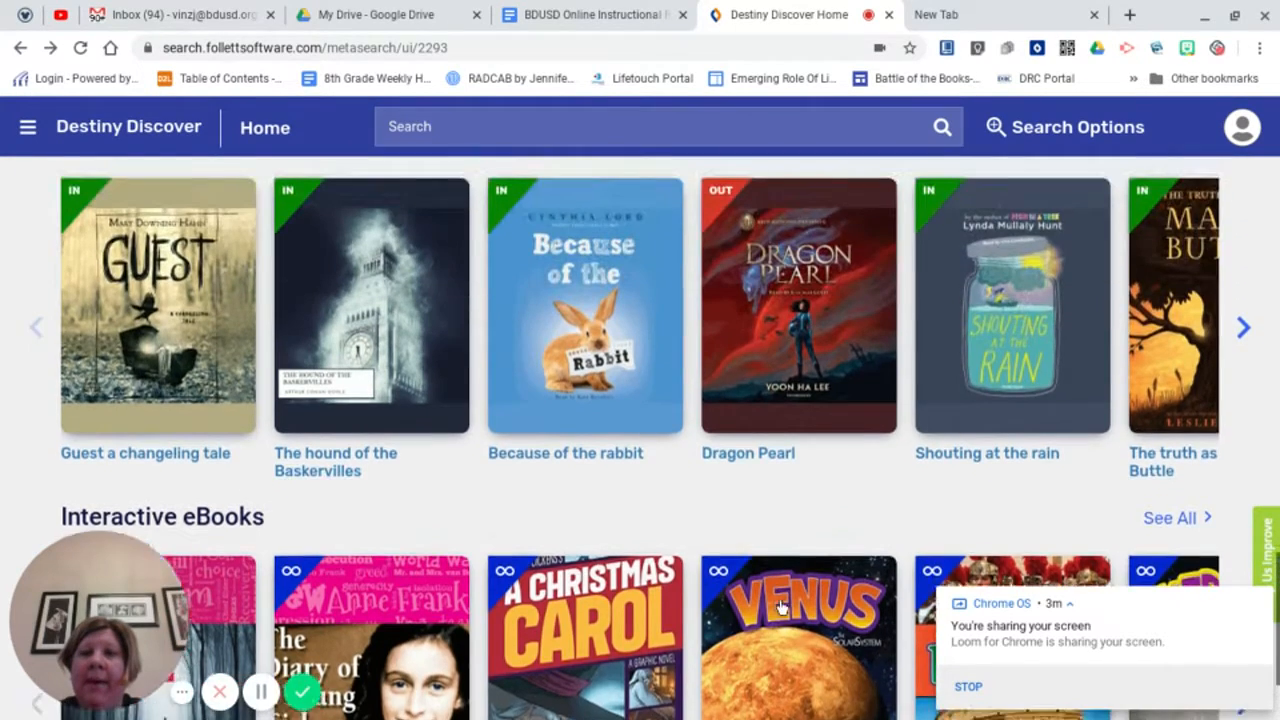
scroll("down", 3)
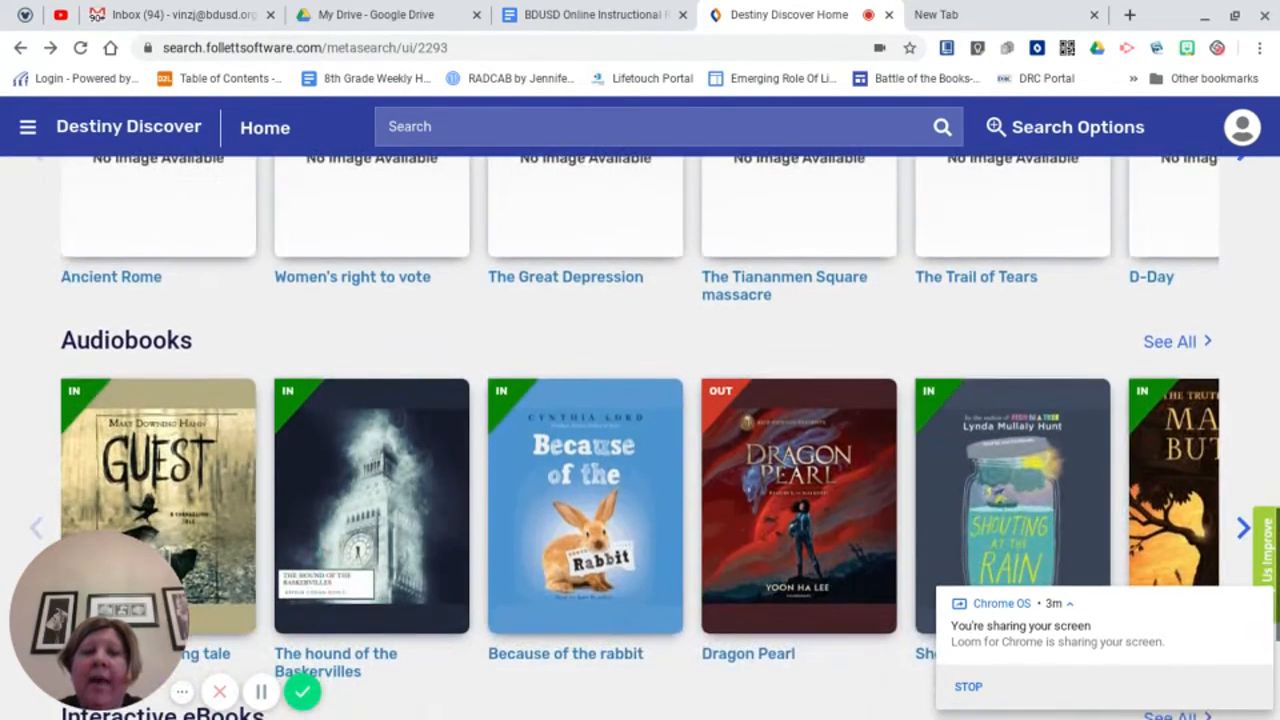
mouse_move(1020, 488)
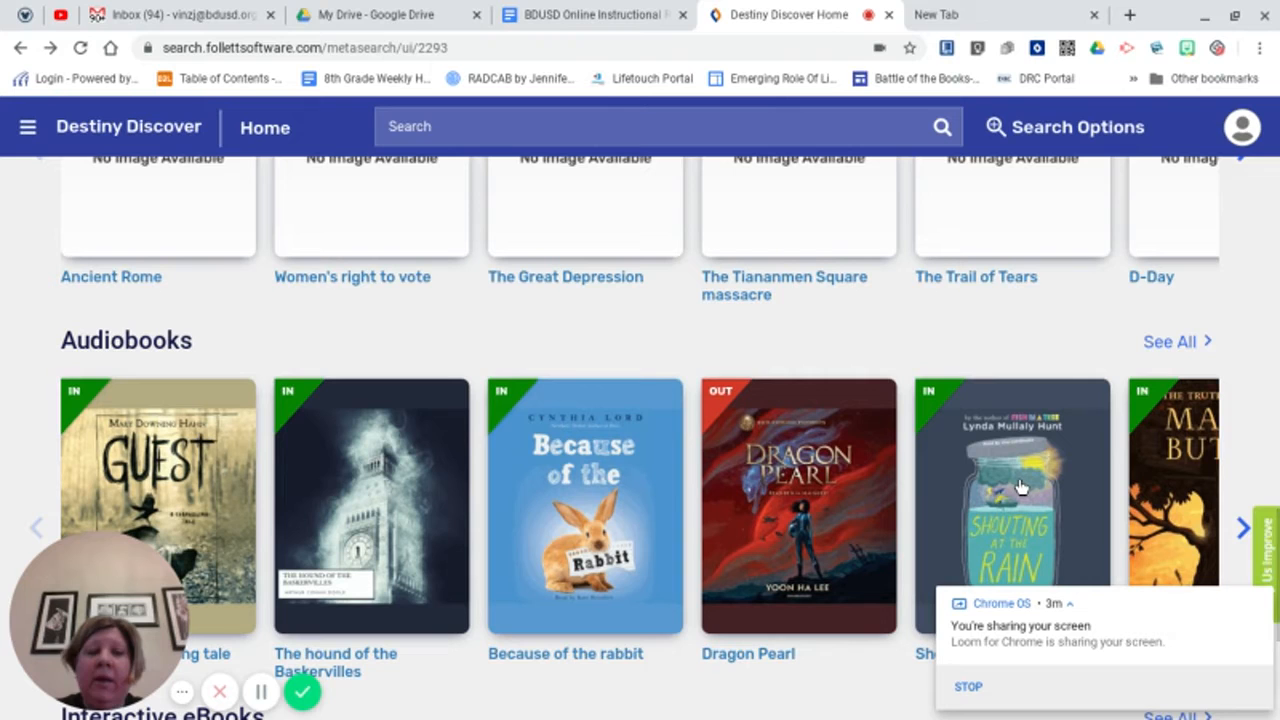
left_click(584, 504)
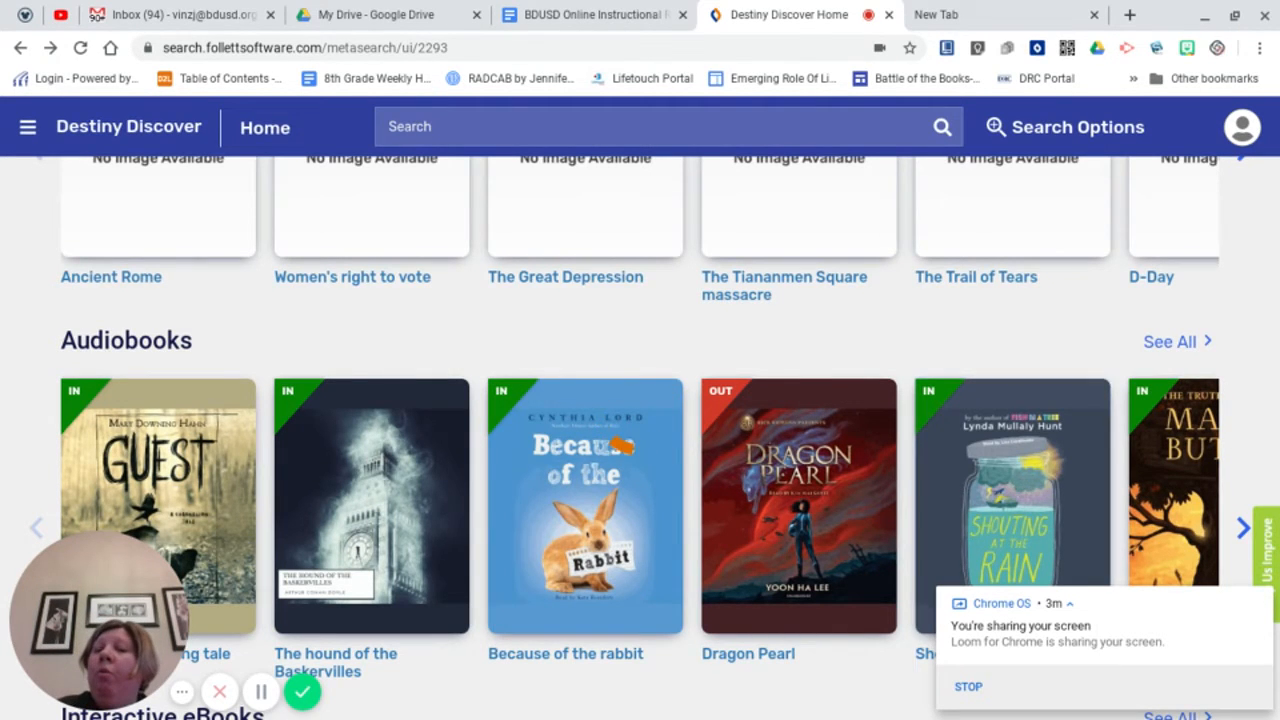
left_click(1012, 504)
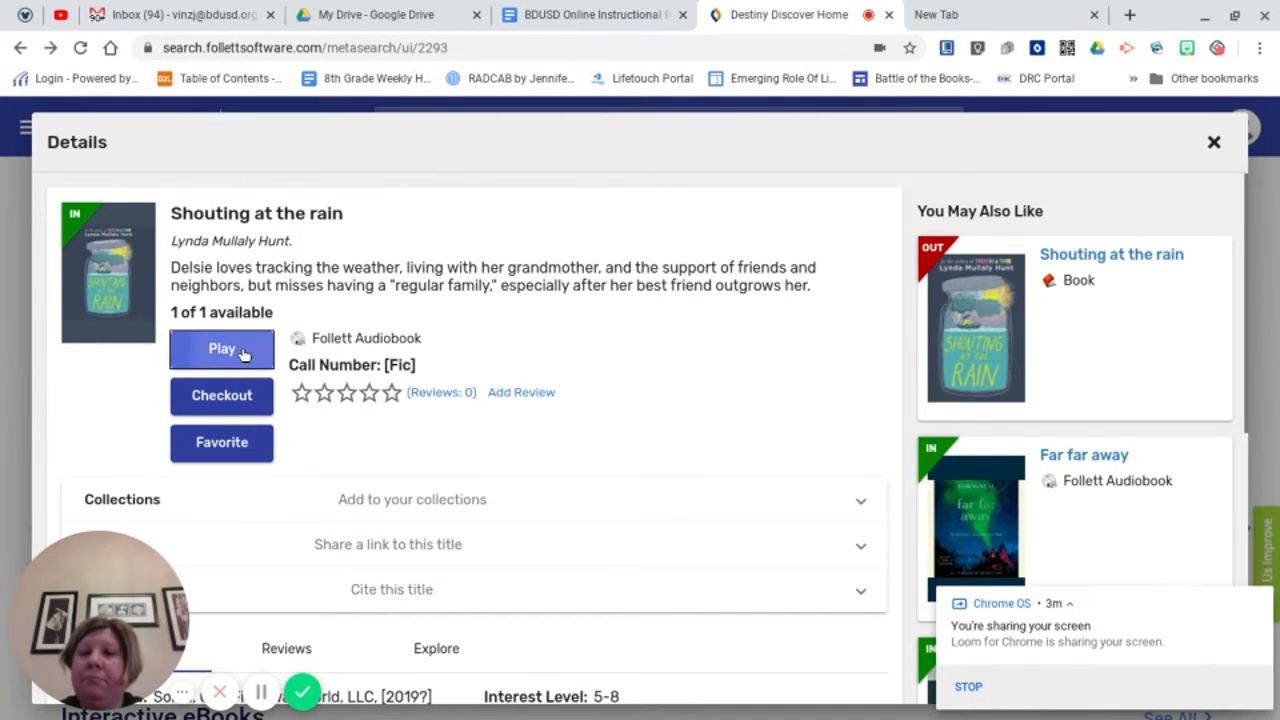
- Launch the Shouting at the Rain audiobook in the Follett player
left_click(220, 348)
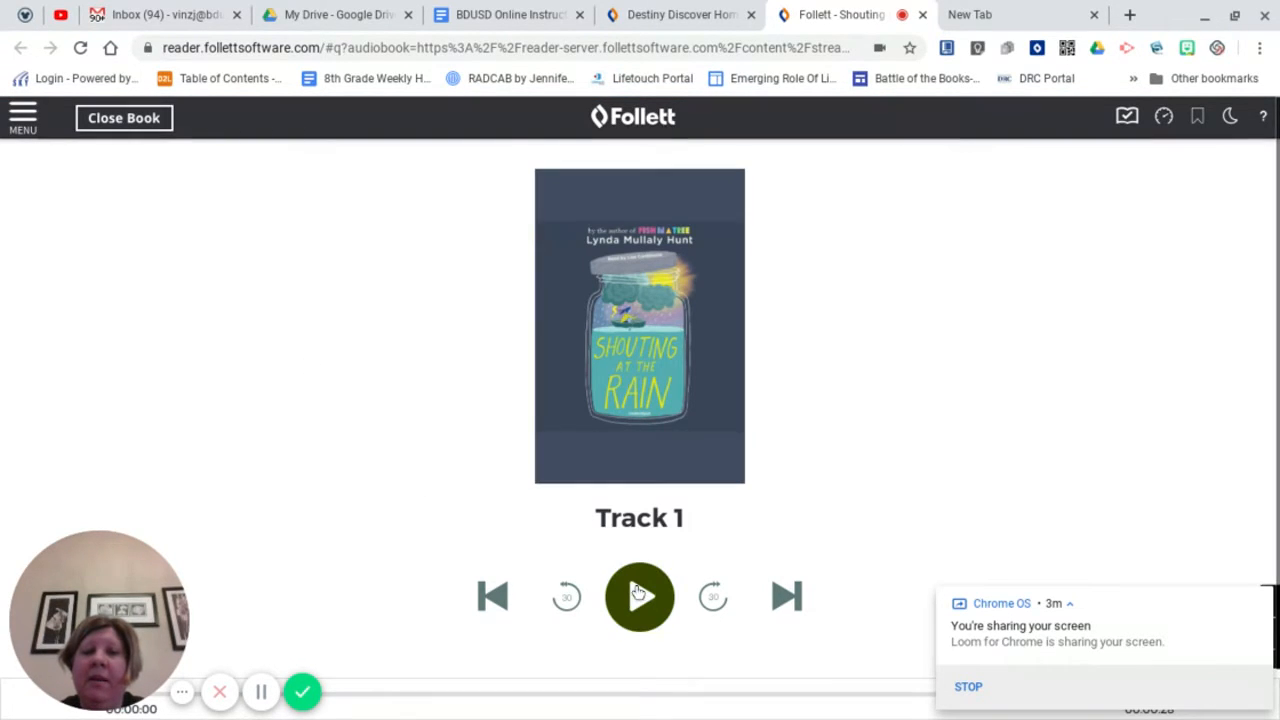
- Play Track 1 briefly, pause it, and close the book back to its details
left_click(640, 596)
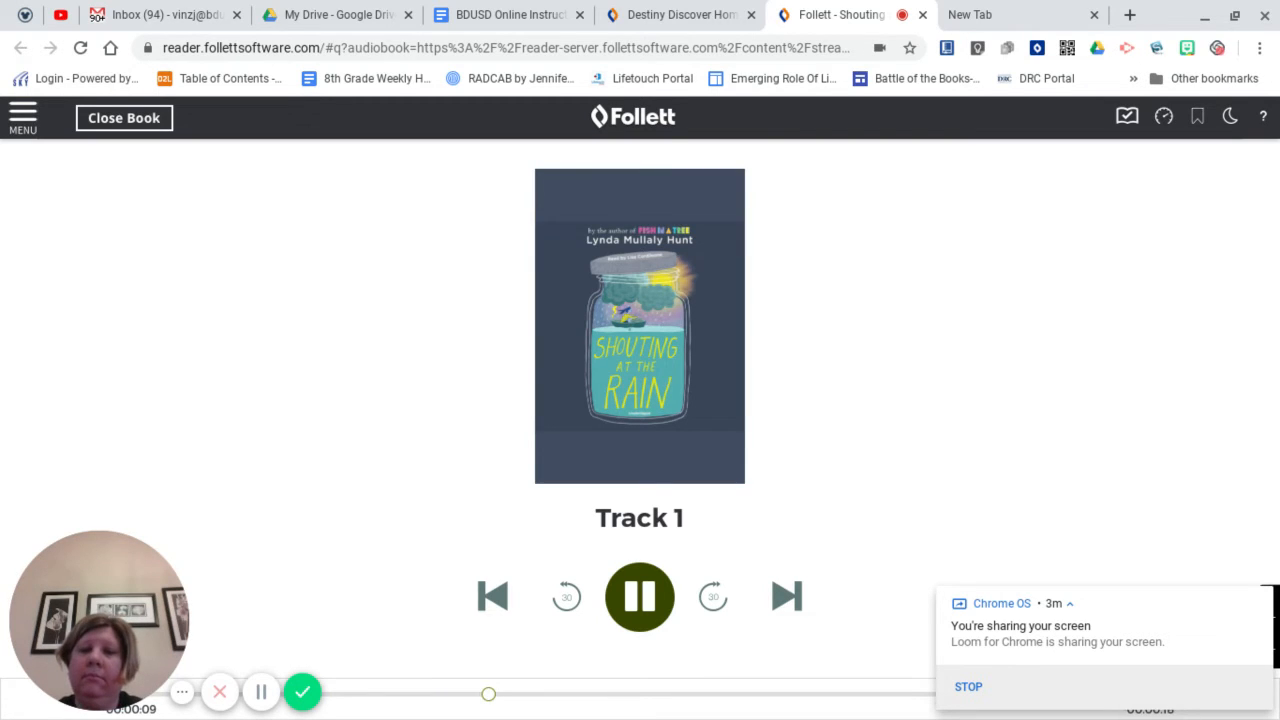
left_click(640, 596)
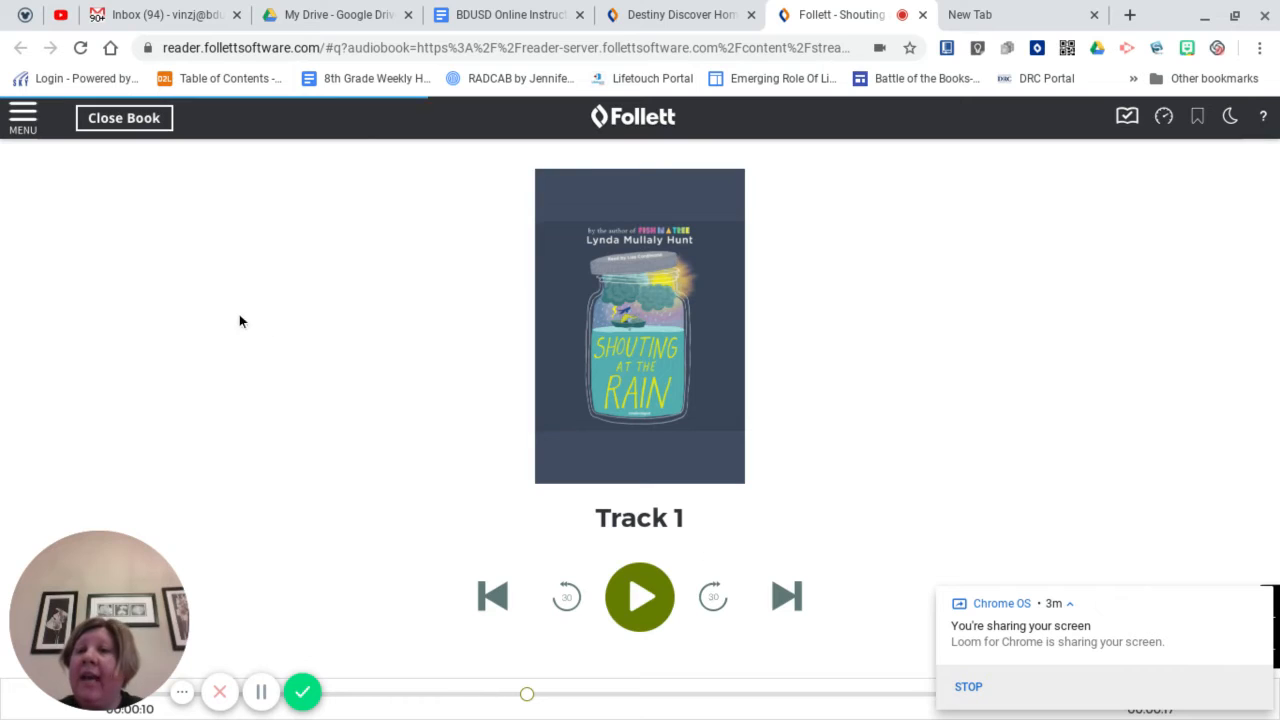
mouse_move(576, 508)
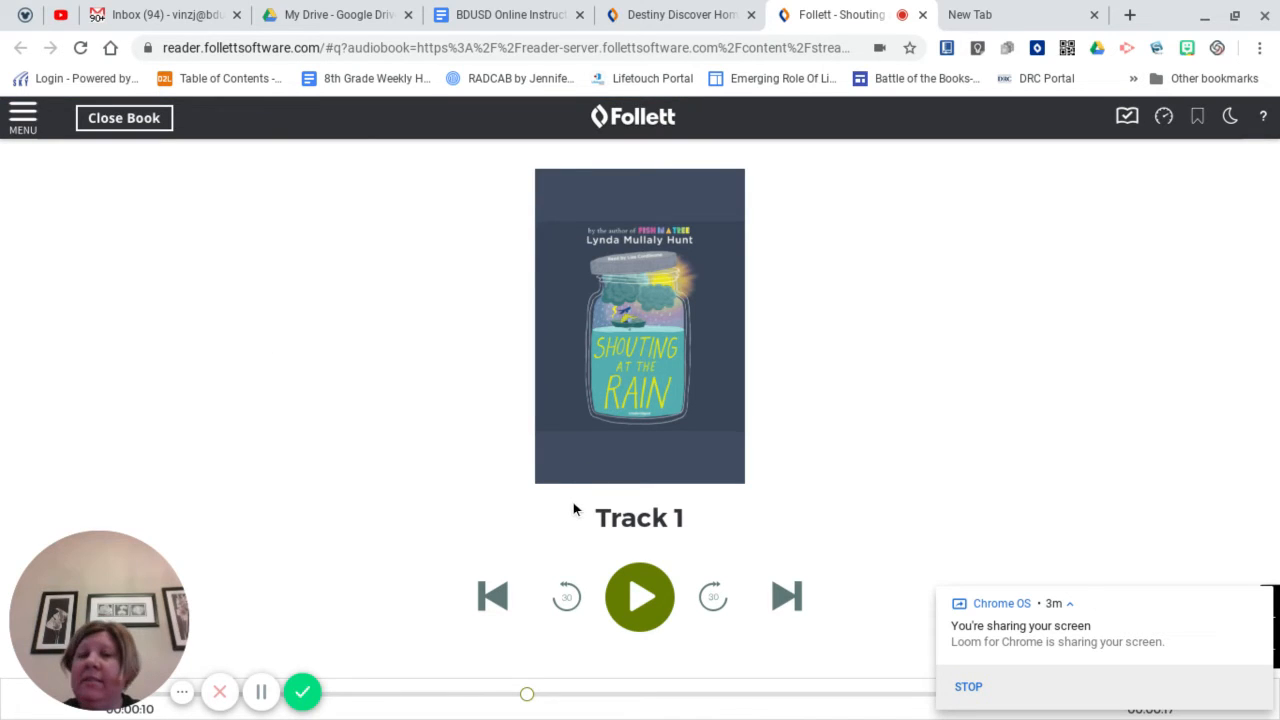
mouse_move(156, 156)
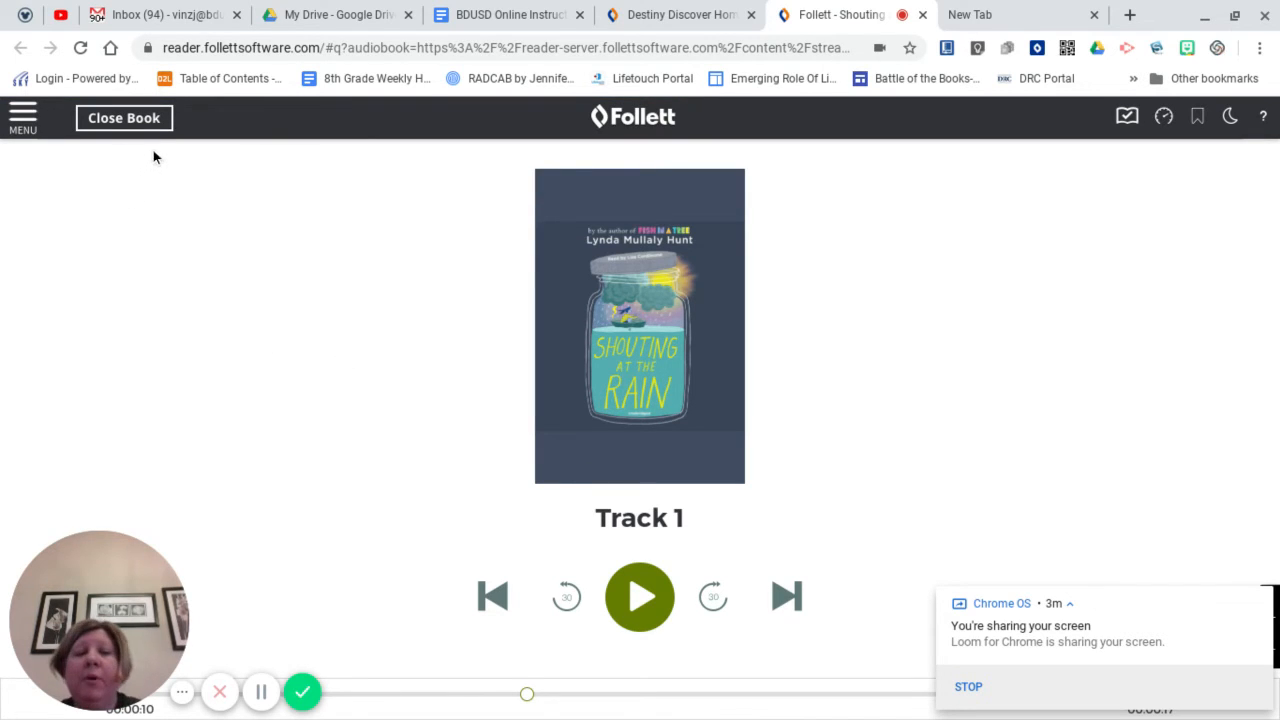
mouse_move(124, 118)
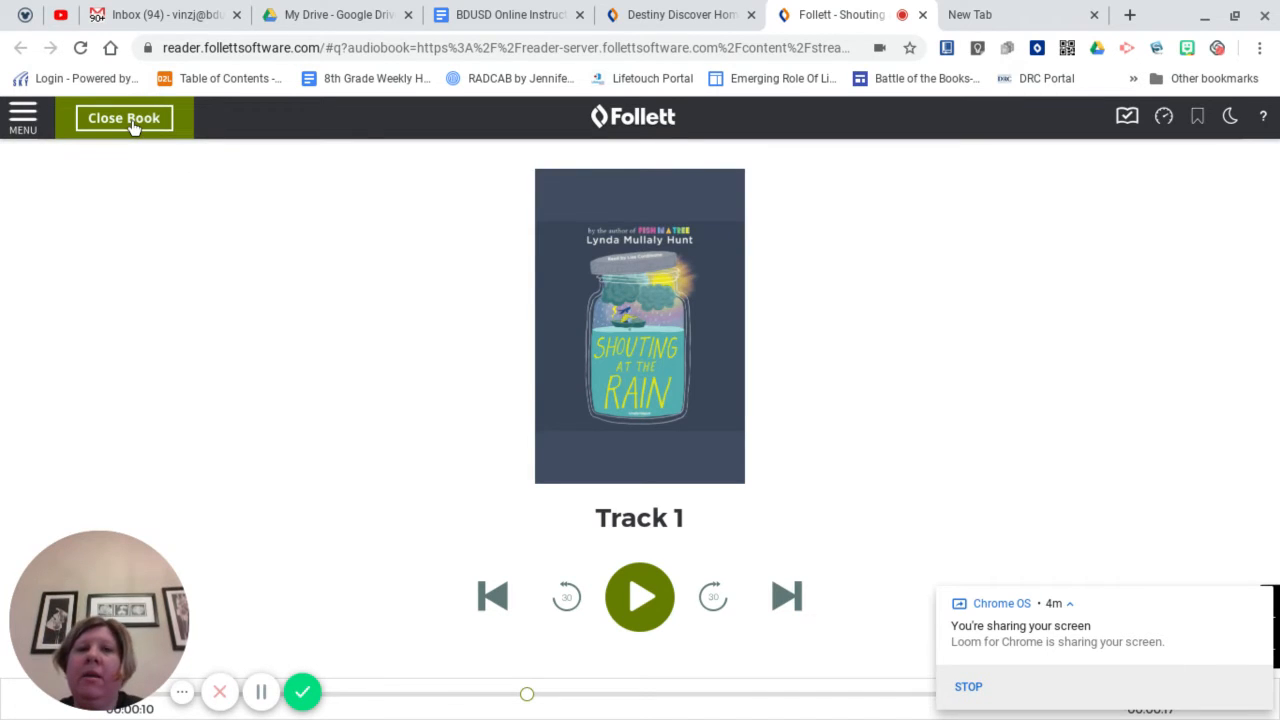
left_click(124, 118)
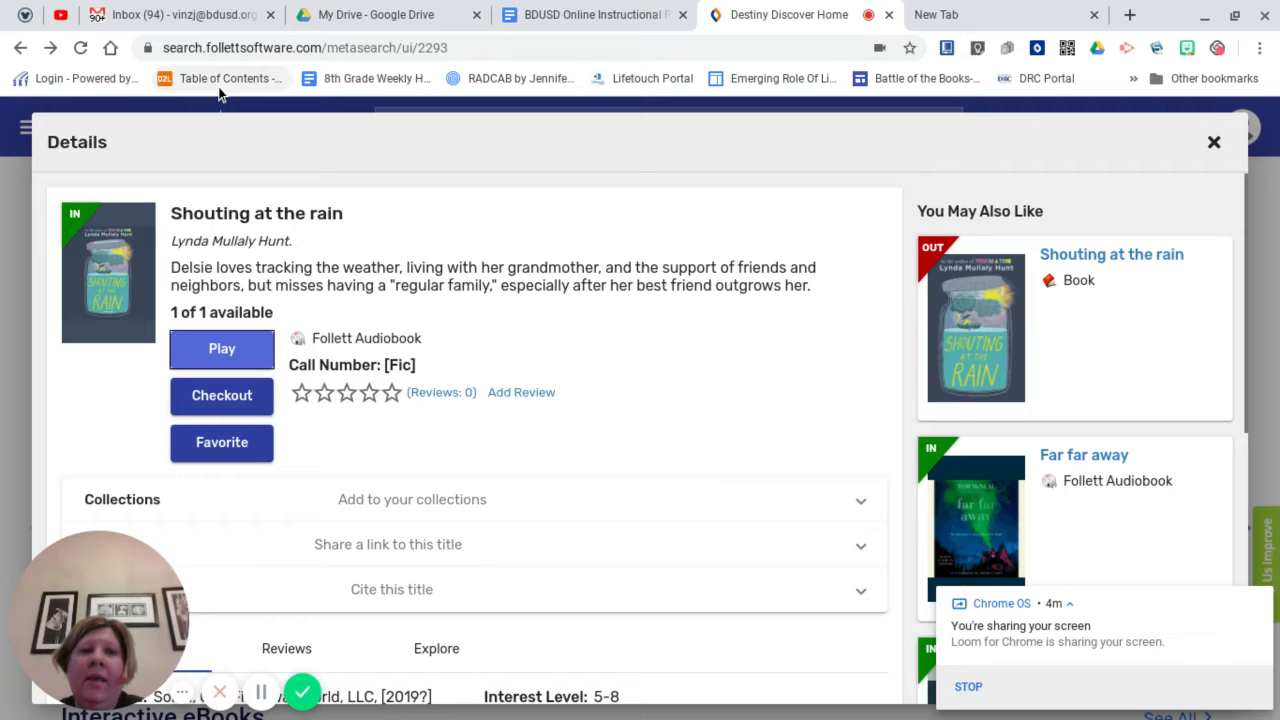
mouse_move(1214, 142)
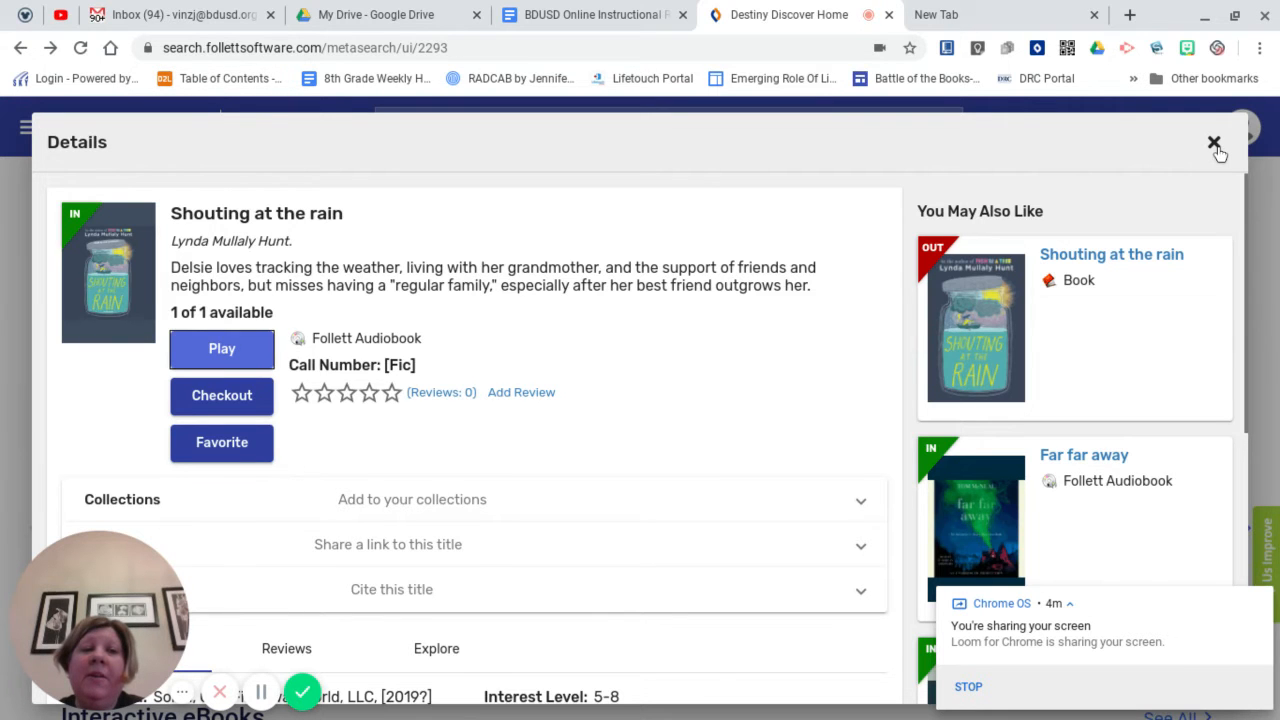
- Dismiss the Shouting at the Rain details and show the complete eBooks list again
left_click(1214, 144)
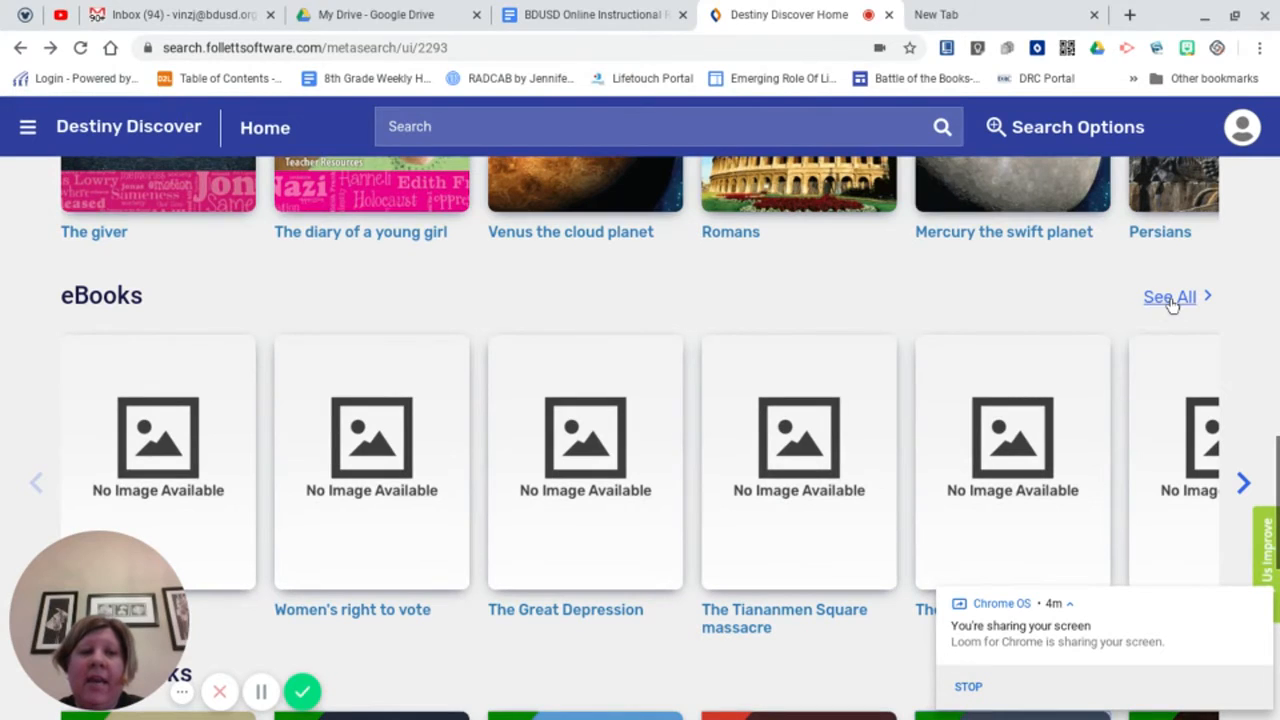
left_click(1168, 296)
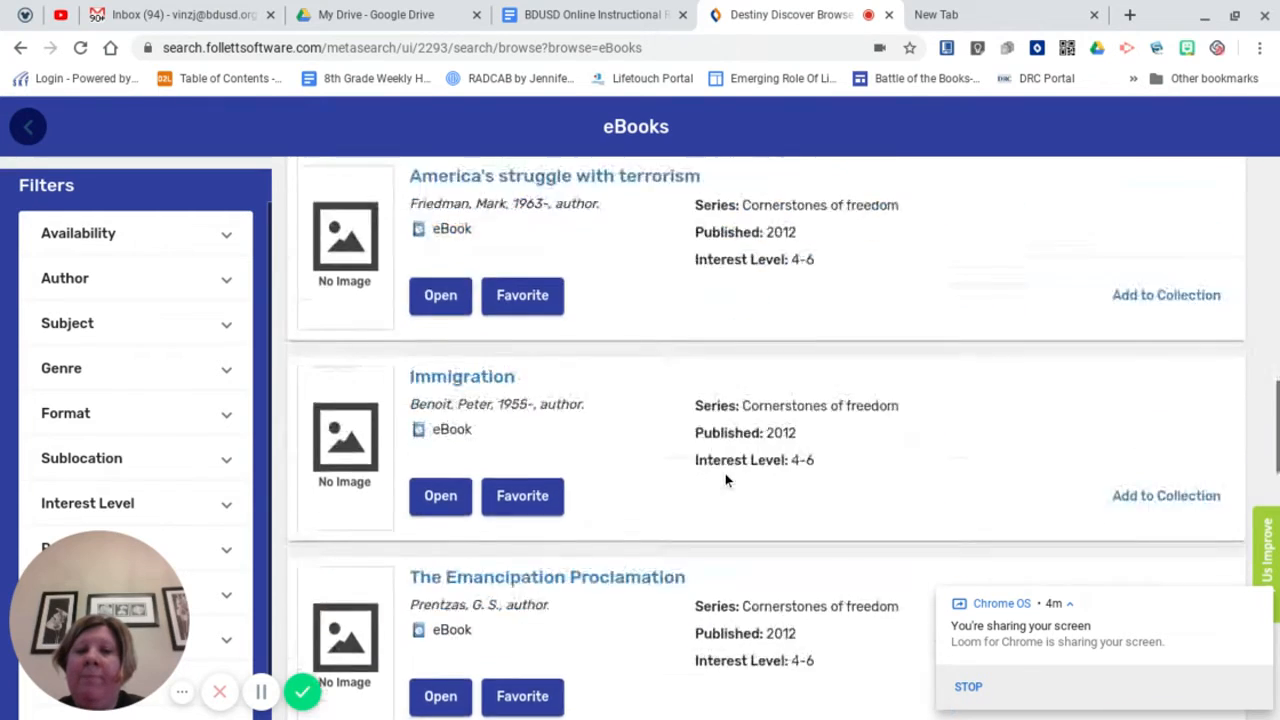
- Locate Animals Go to War: From Dogs to Dolphins in the eBooks list and launch it
scroll("down", 3)
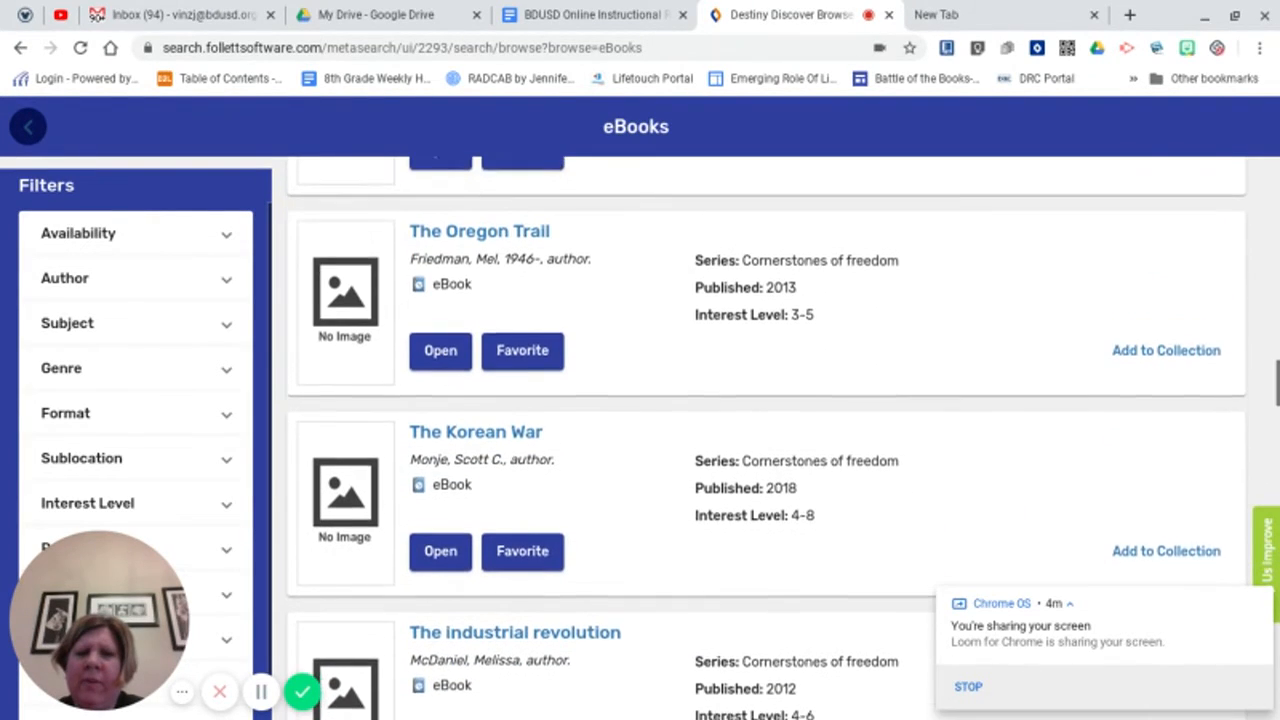
scroll("down", 3)
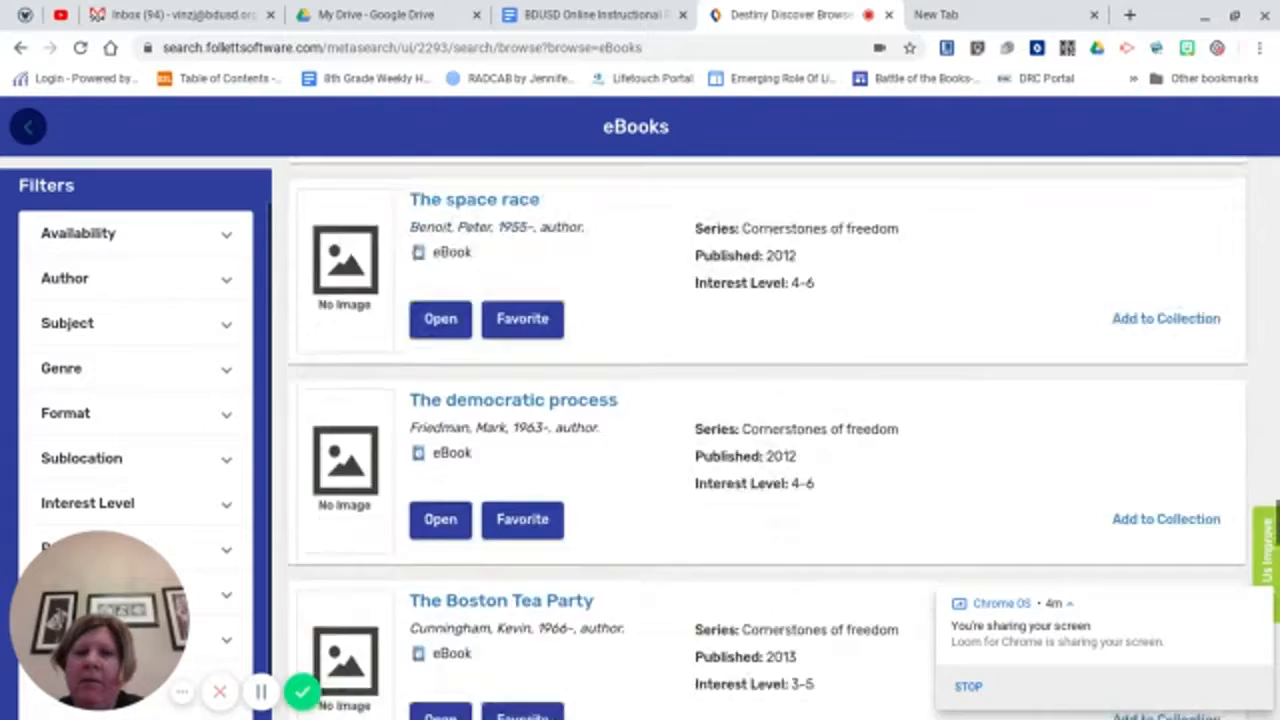
scroll("down", 3)
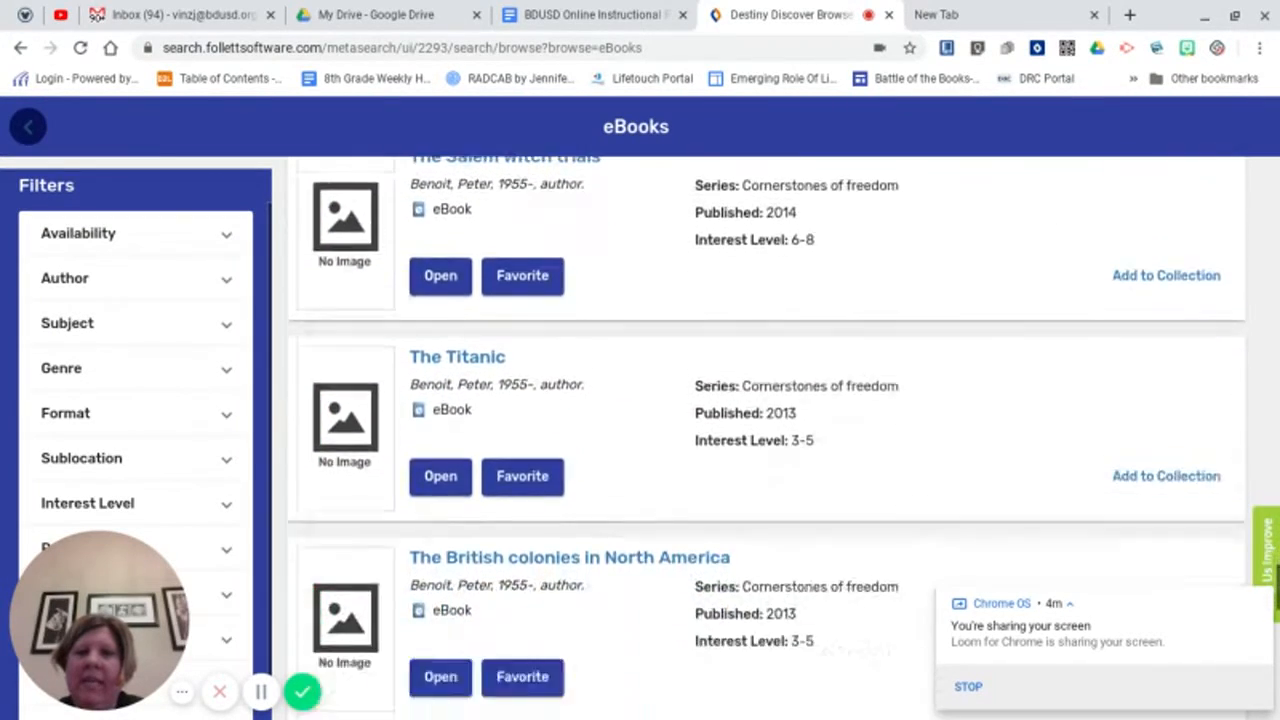
scroll("down", 3)
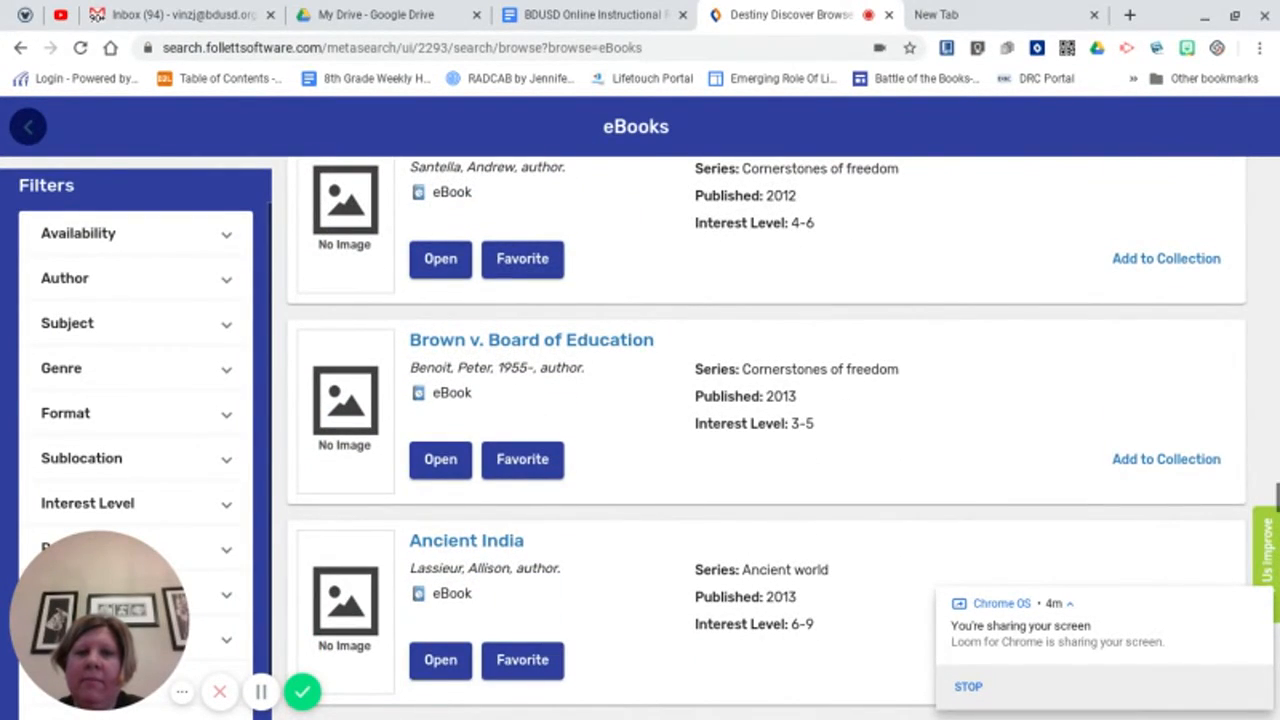
scroll("down", 3)
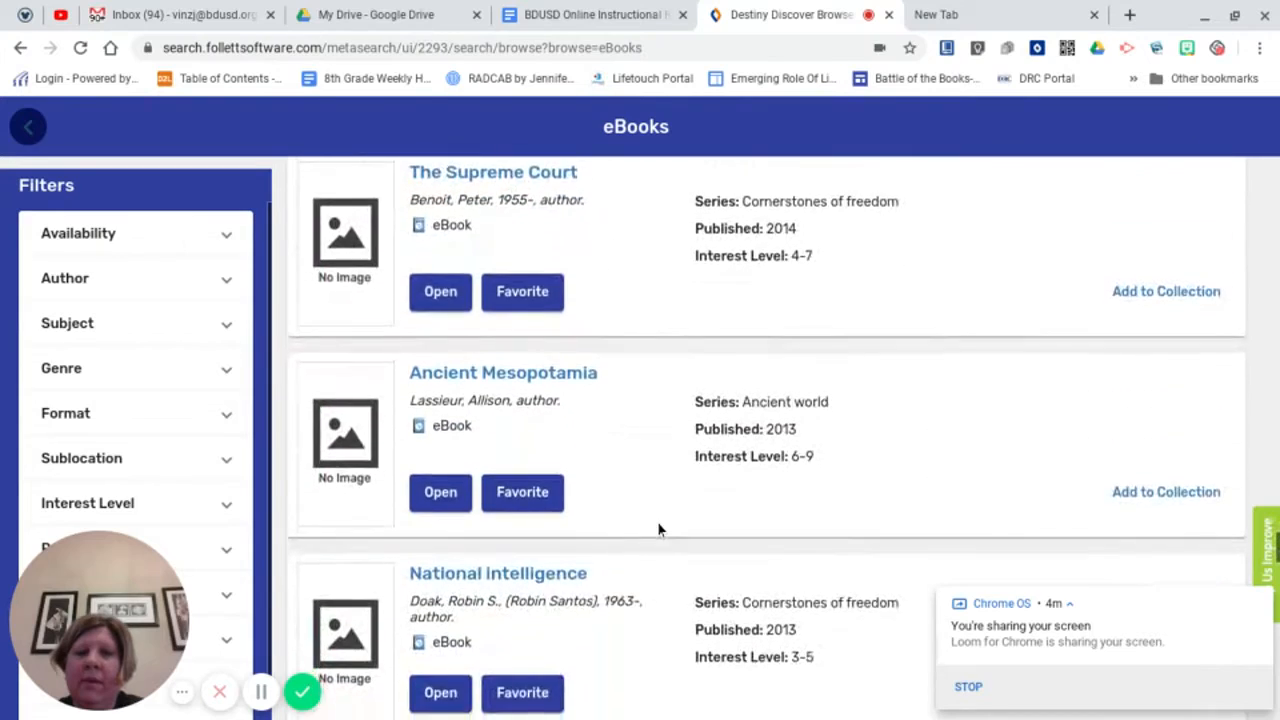
scroll("down", 3)
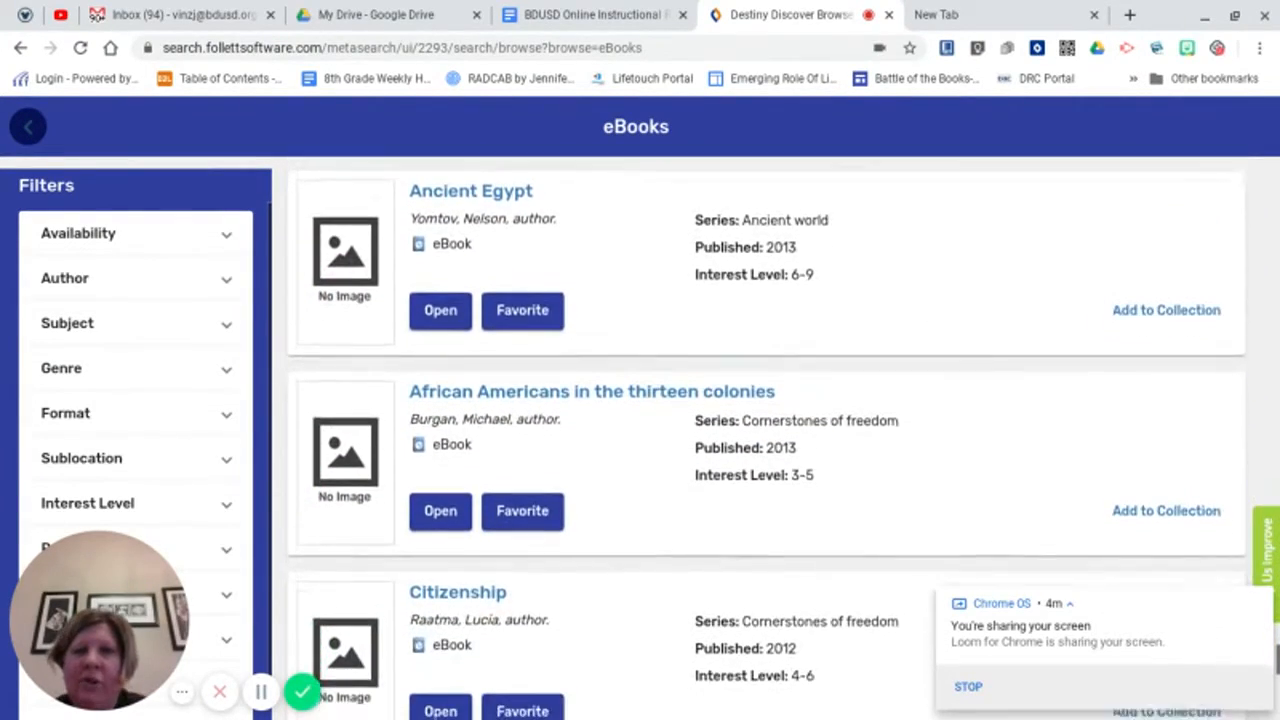
scroll("down", 3)
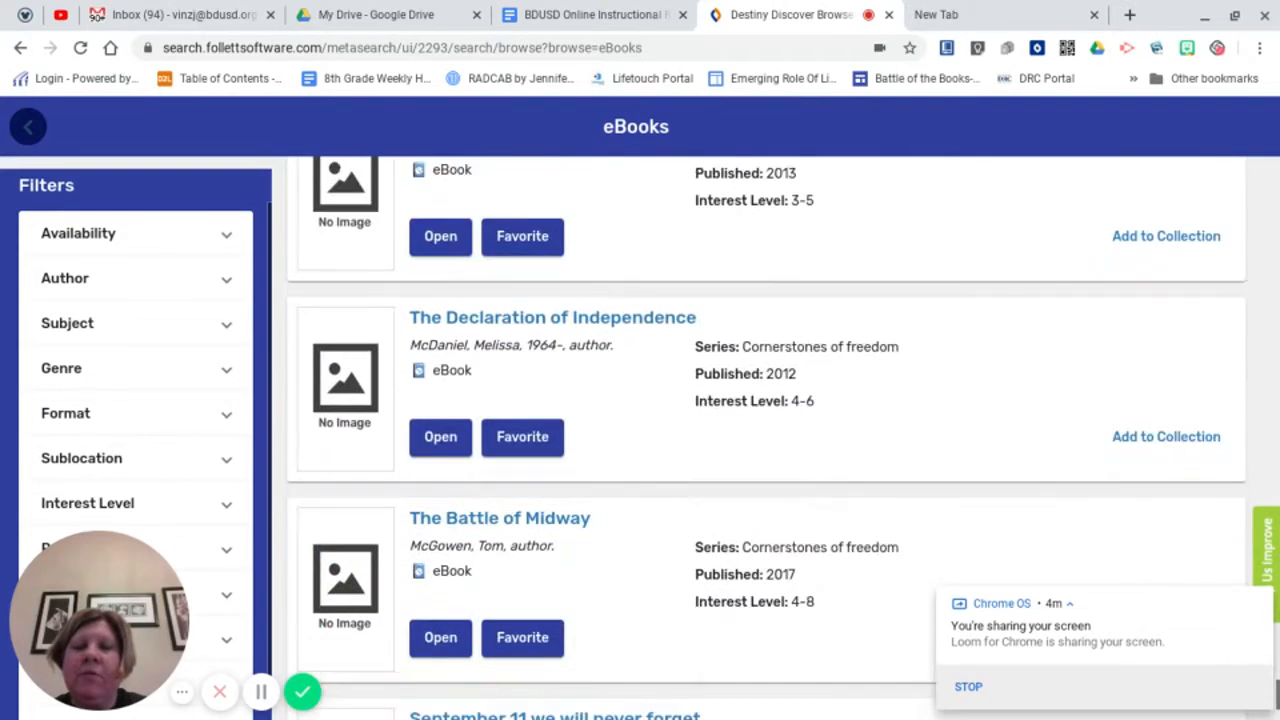
scroll("down", 3)
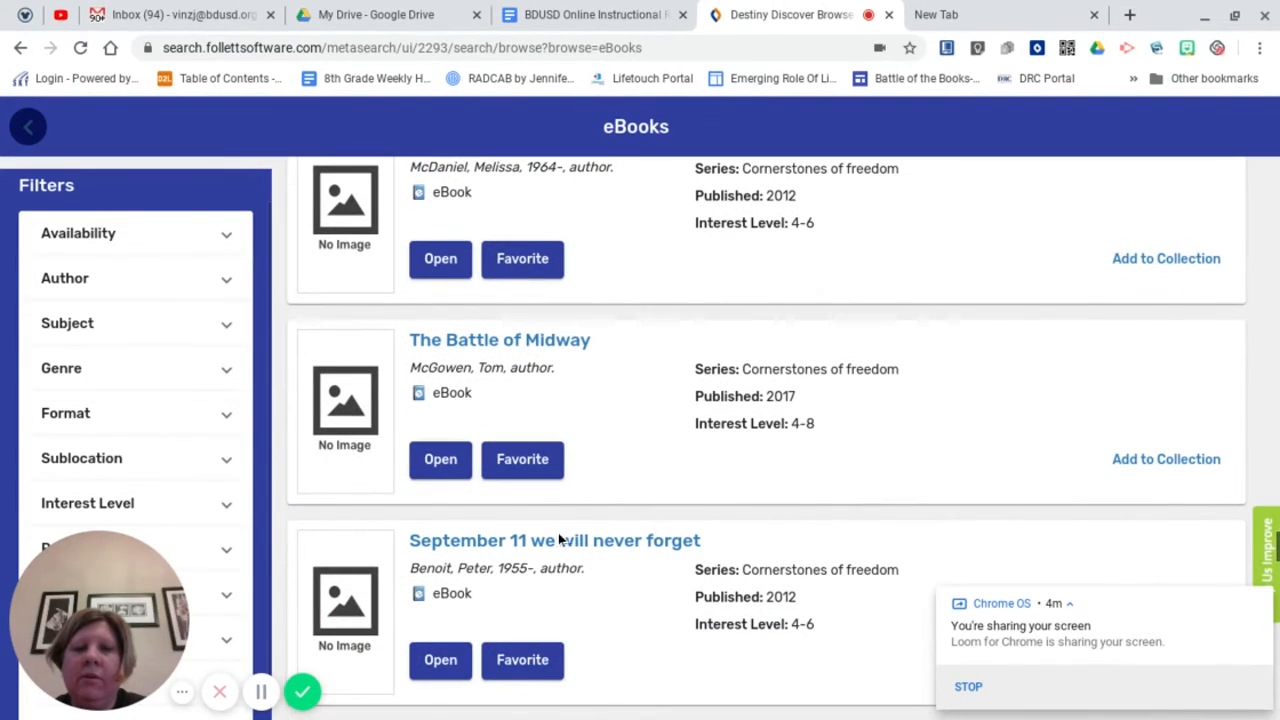
scroll("down", 3)
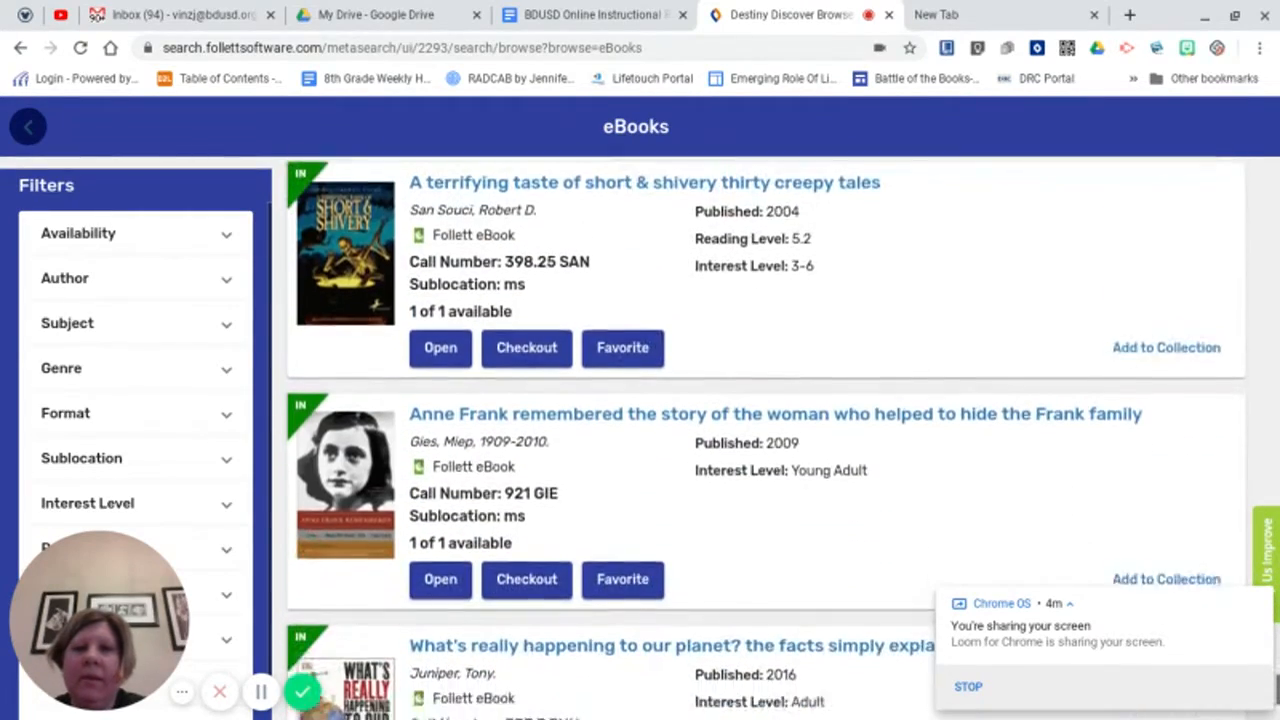
scroll("down", 3)
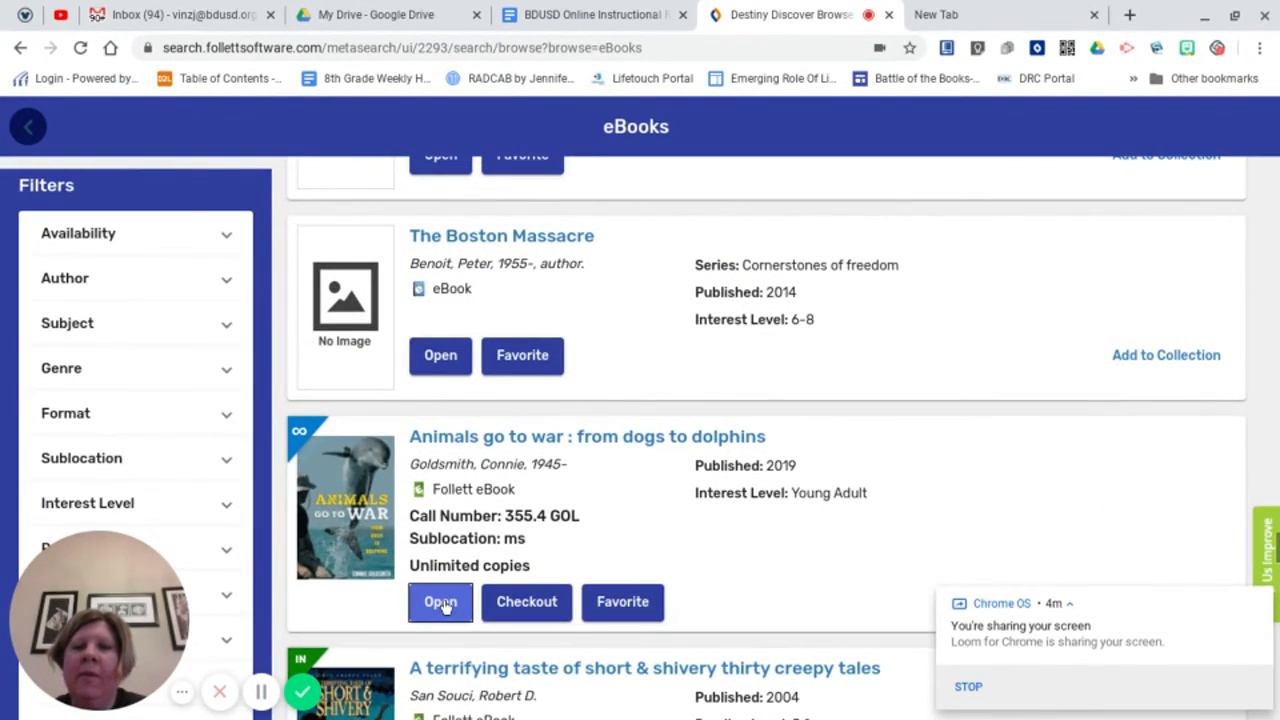
left_click(440, 600)
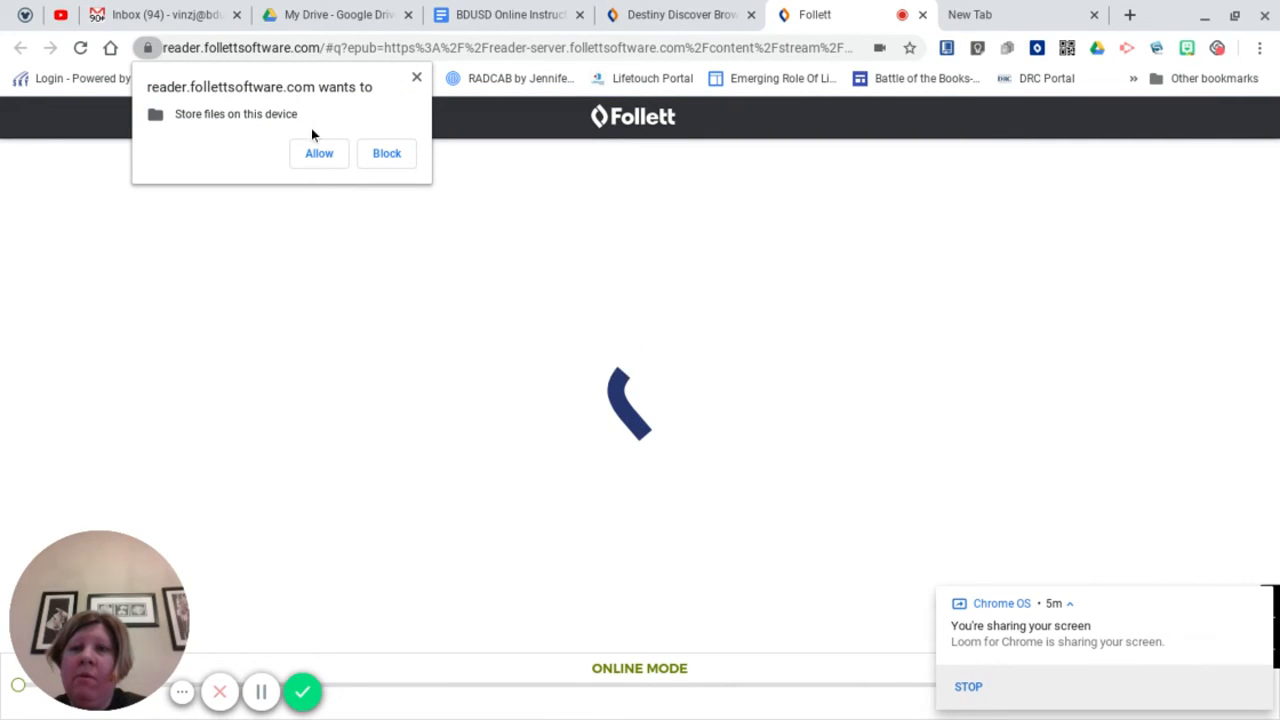
- Allow the reader to store files, view the Animals Go to War cover, then close the book
left_click(318, 152)
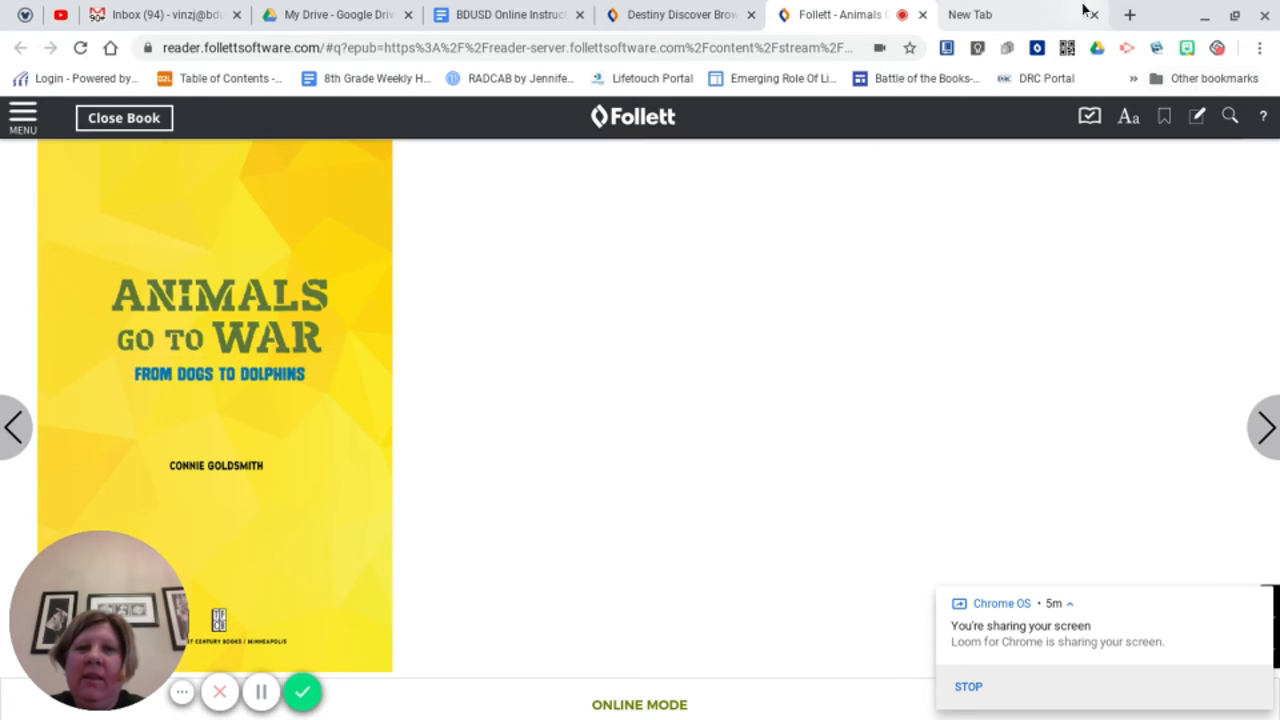
mouse_move(268, 364)
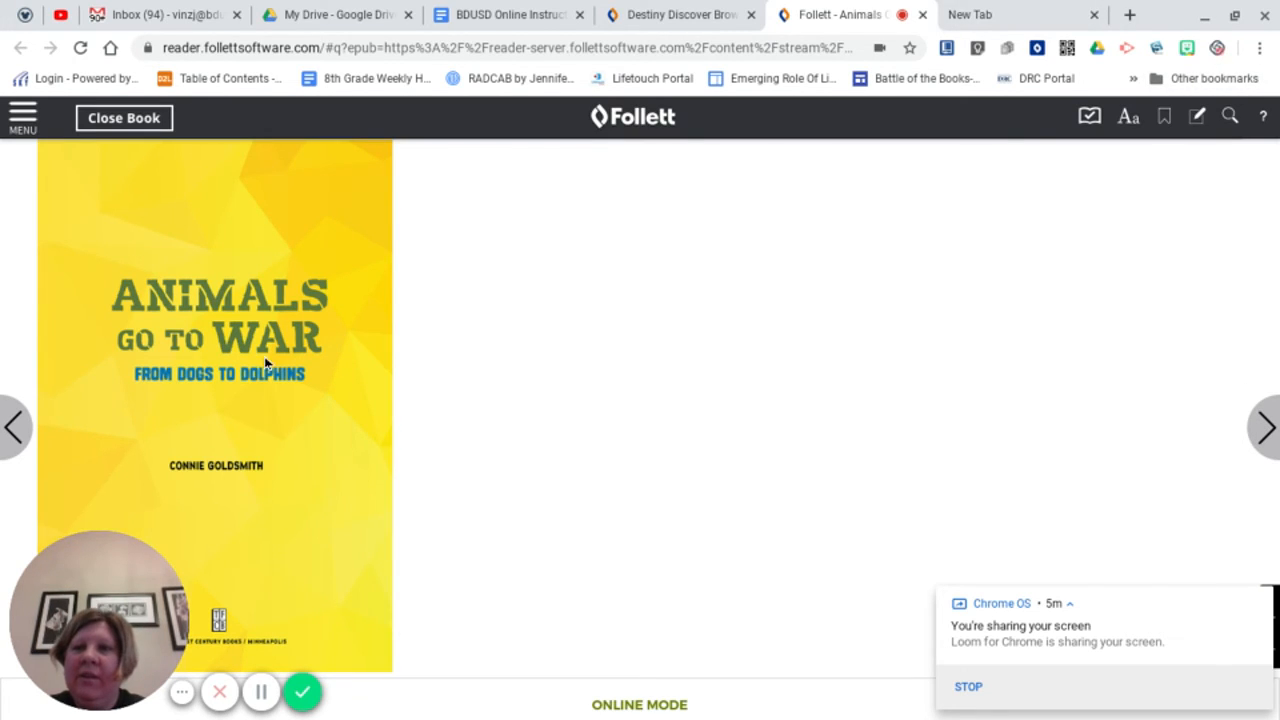
mouse_move(660, 180)
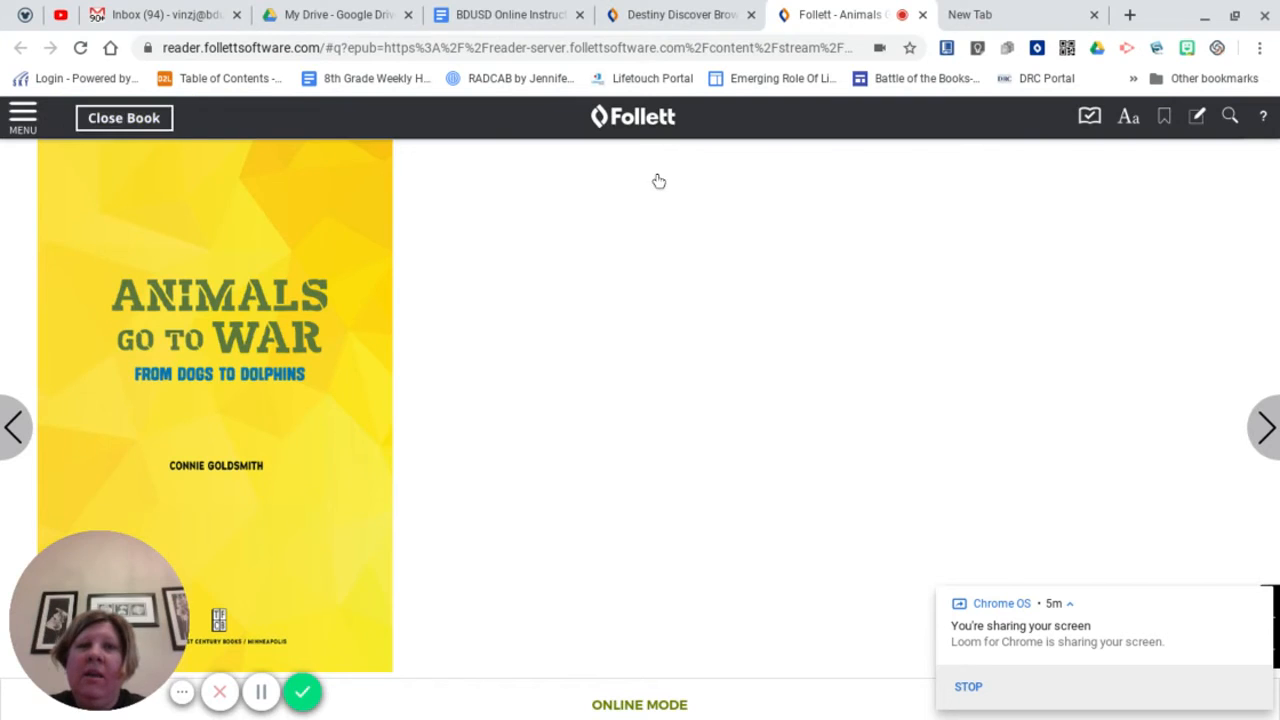
left_click(124, 116)
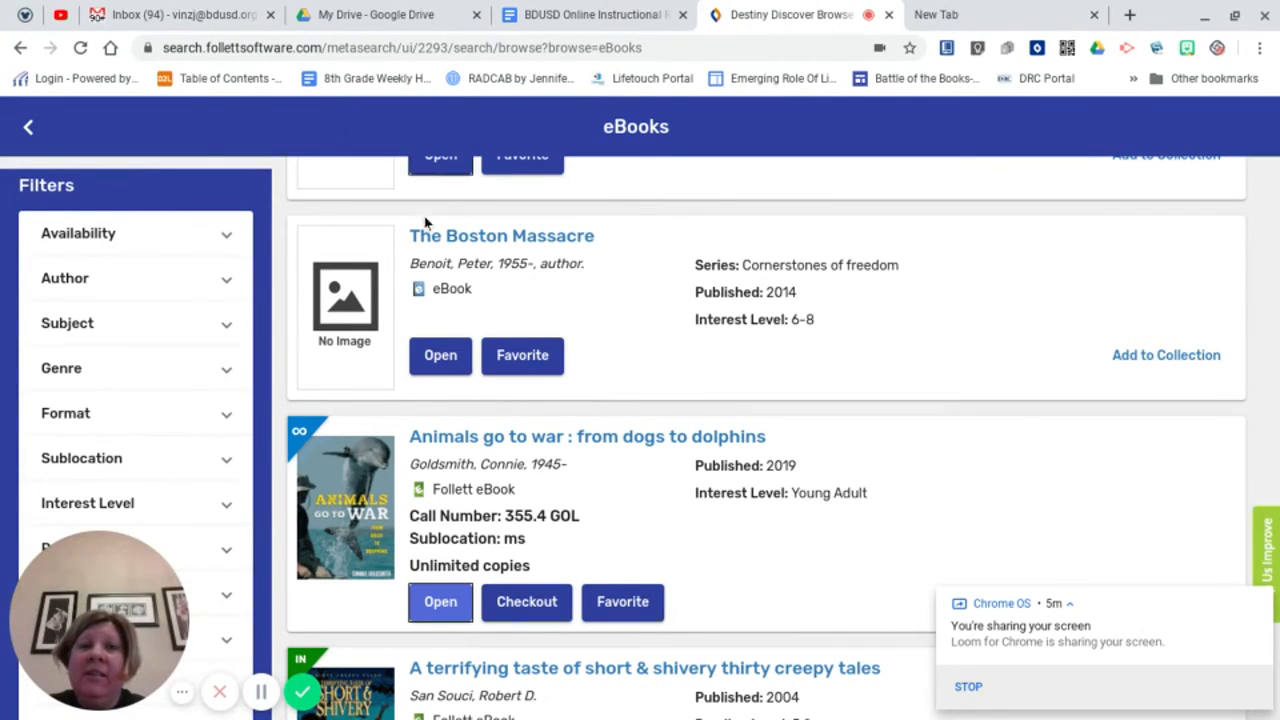
mouse_move(750, 216)
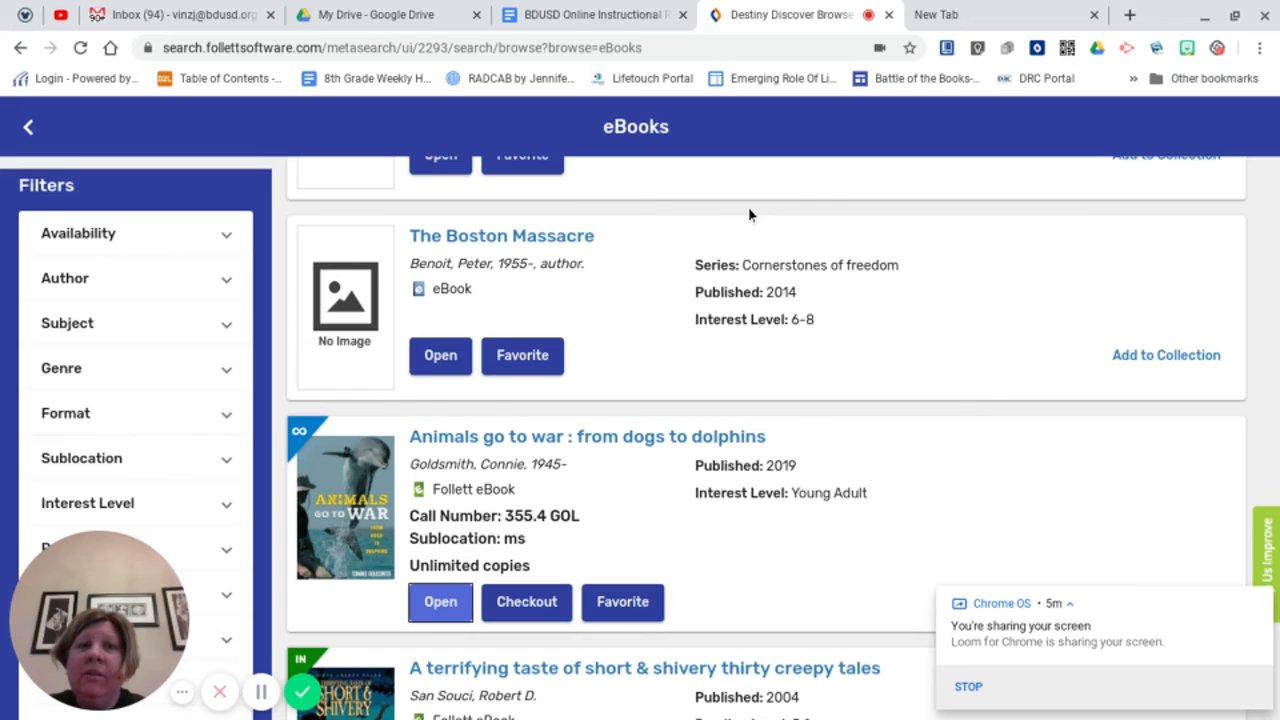